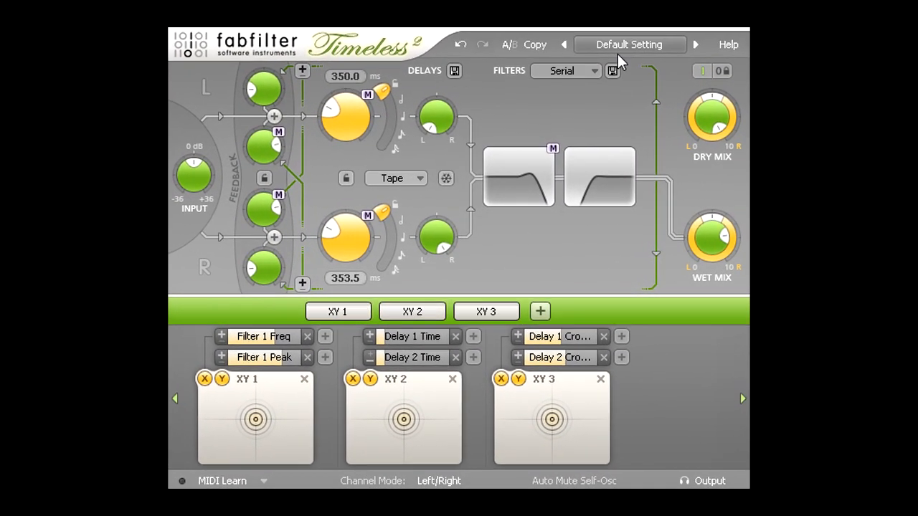
Step: Load the Clean preset from the preset menu
click(628, 44)
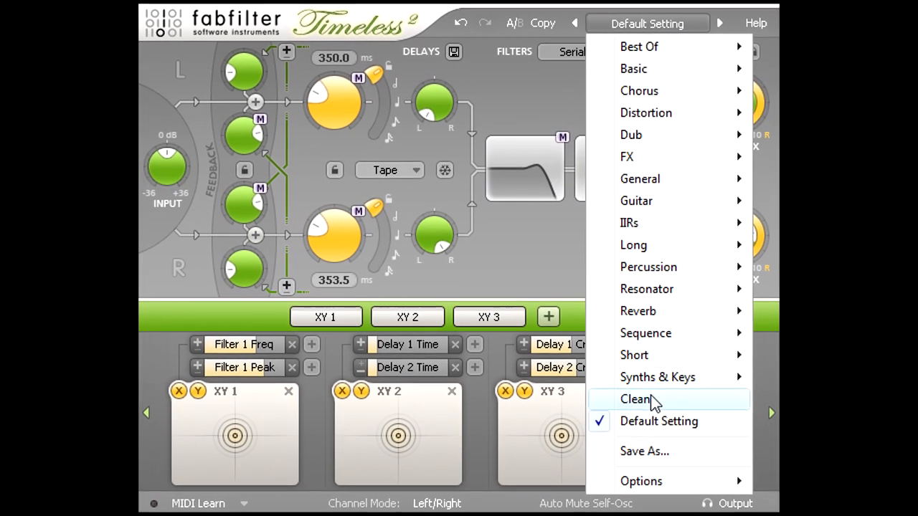
click(635, 400)
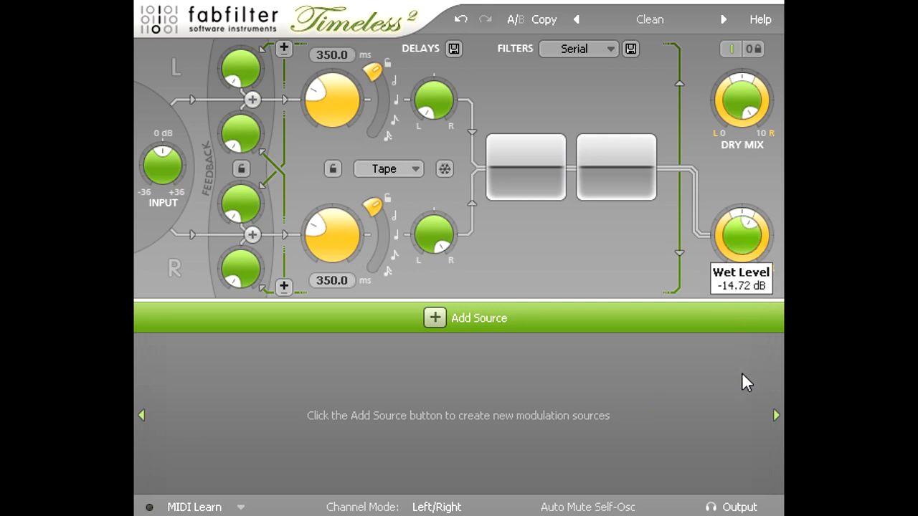
Step: Raise the delay times to 611.1 and 1622.7 ms and link the two delays
drag(743, 244, 742, 229)
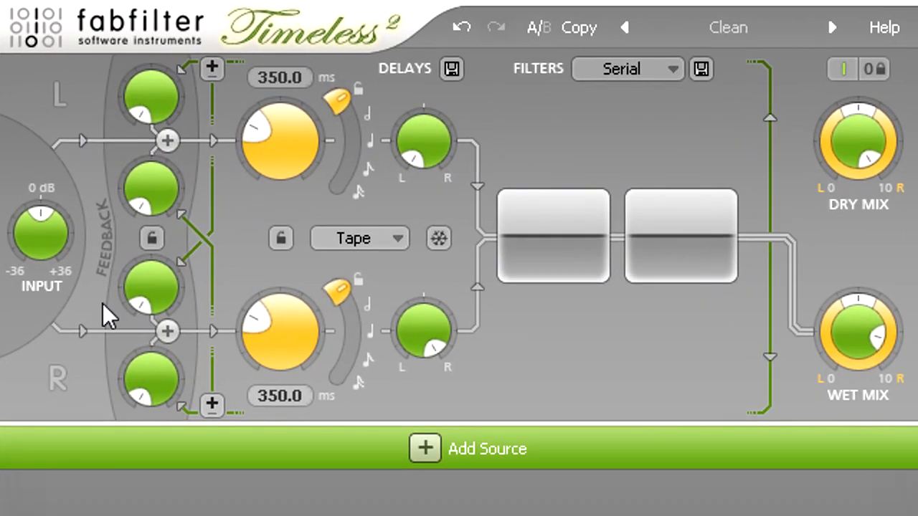
mouse_move(190, 343)
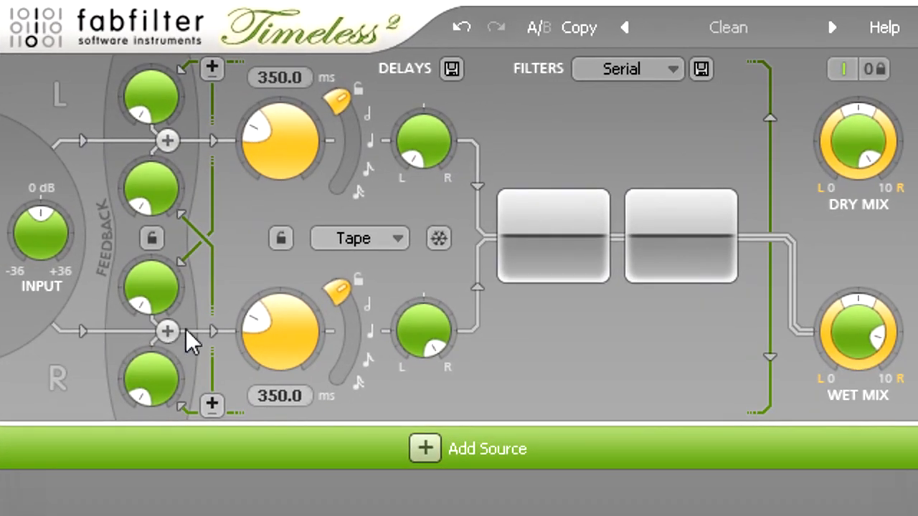
mouse_move(237, 338)
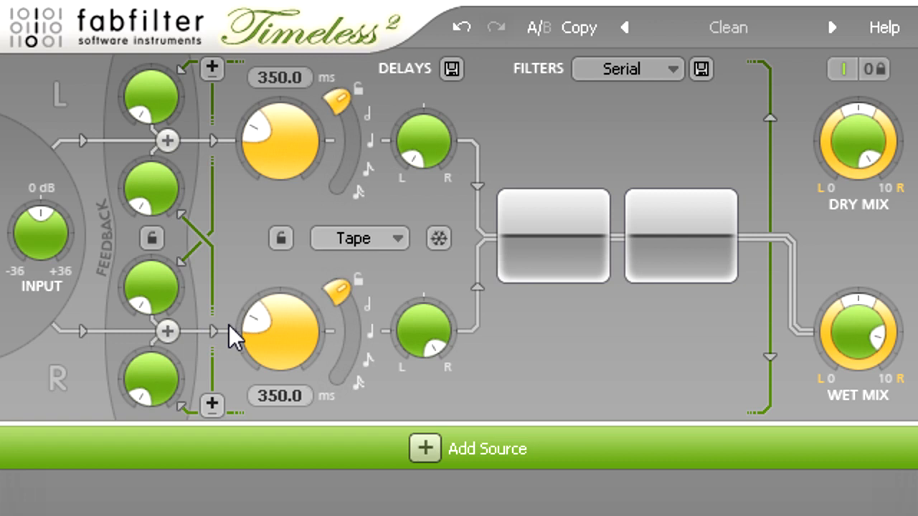
mouse_move(421, 329)
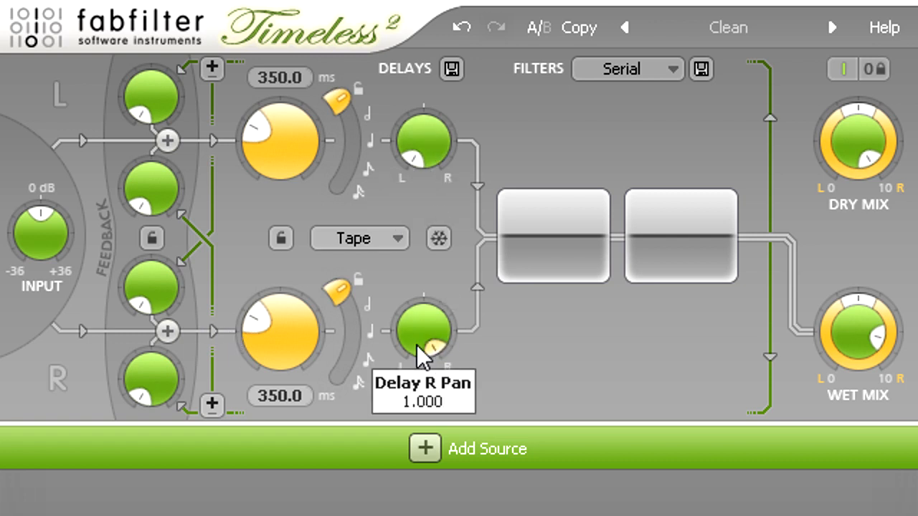
mouse_move(422, 343)
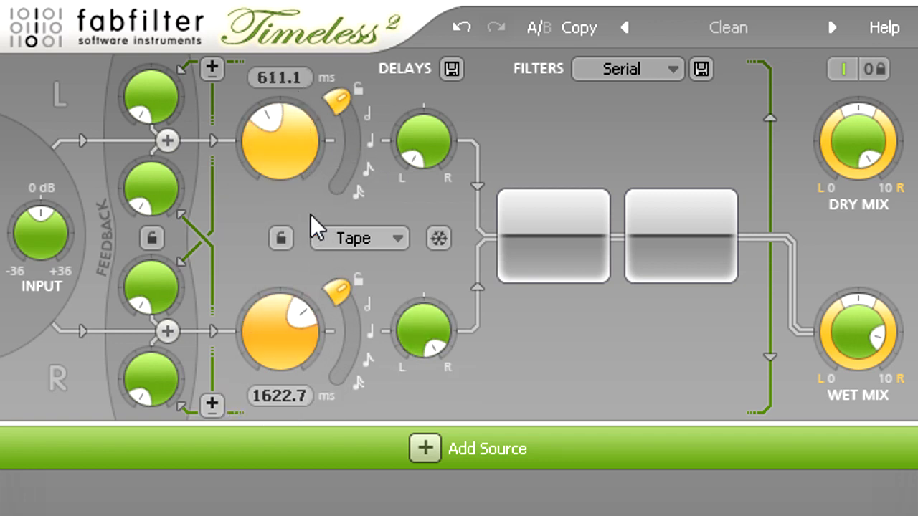
click(281, 238)
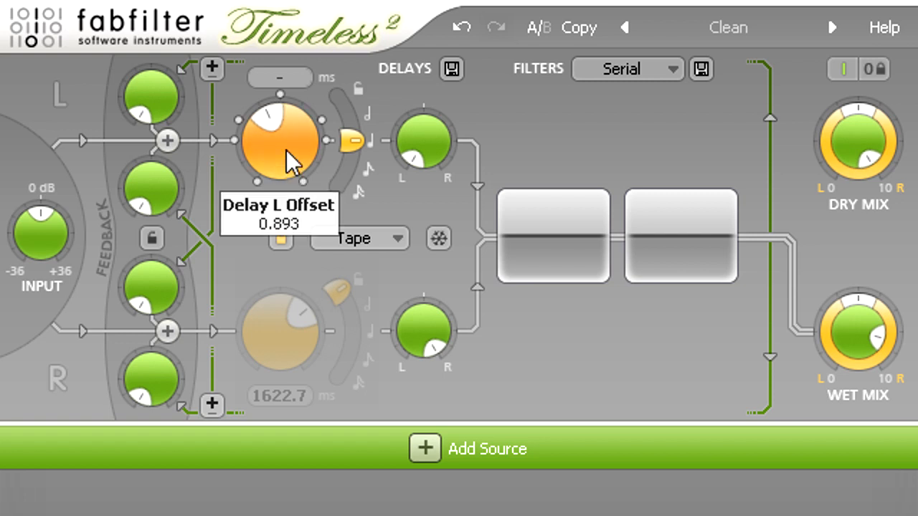
Step: Set Delay L offset to 1.500, pick the dotted sync note, and drop Wet to -INF dB
drag(280, 143, 287, 82)
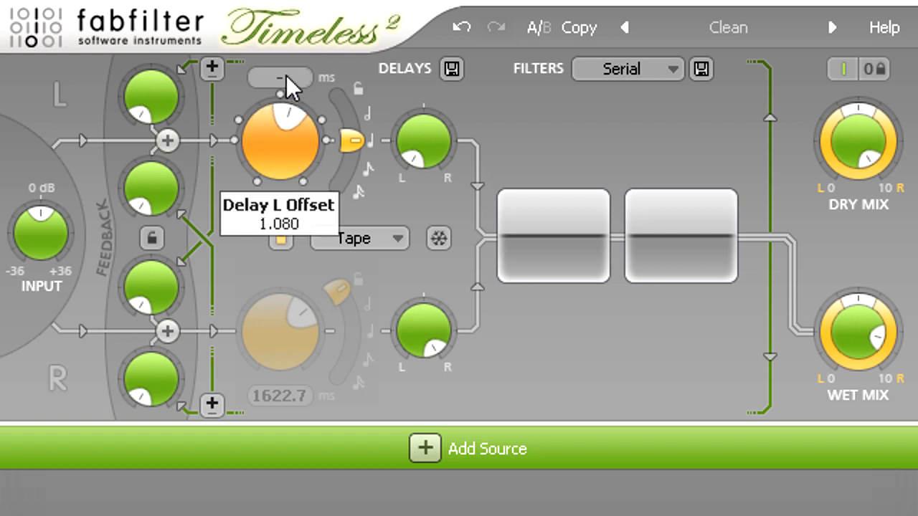
mouse_move(287, 154)
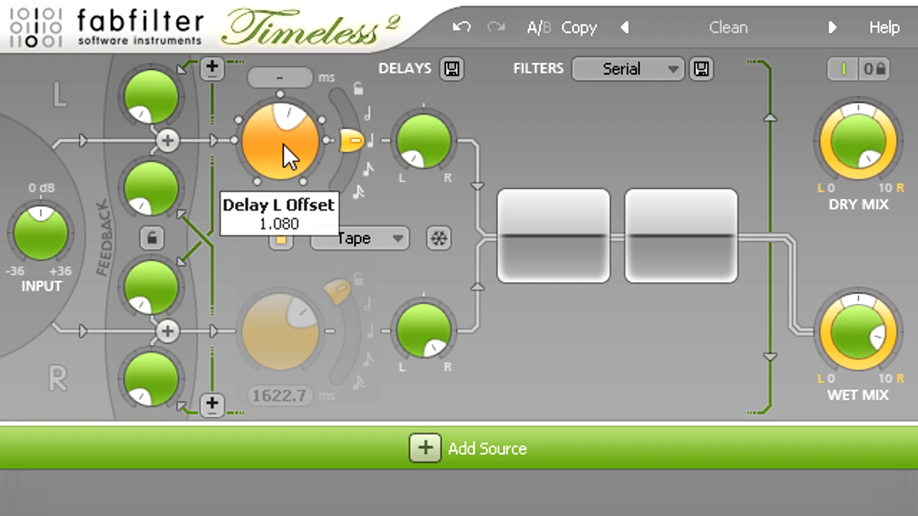
mouse_move(244, 151)
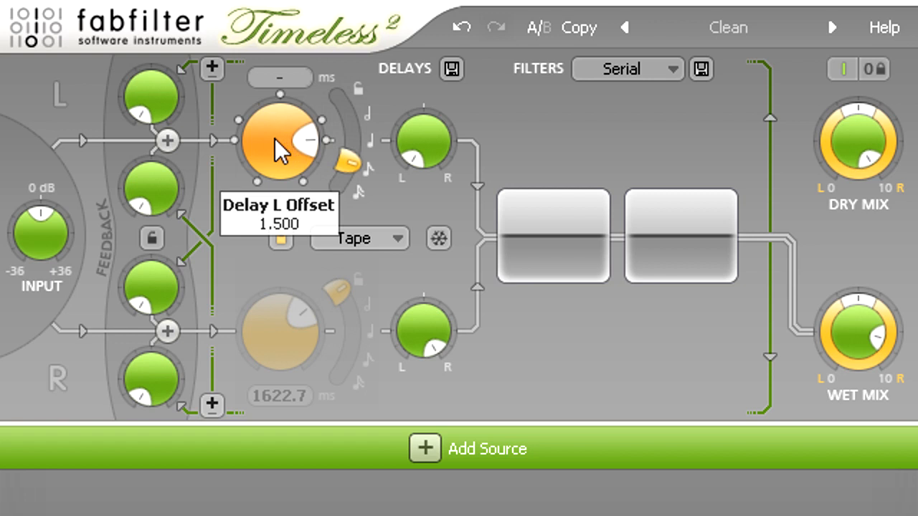
click(680, 237)
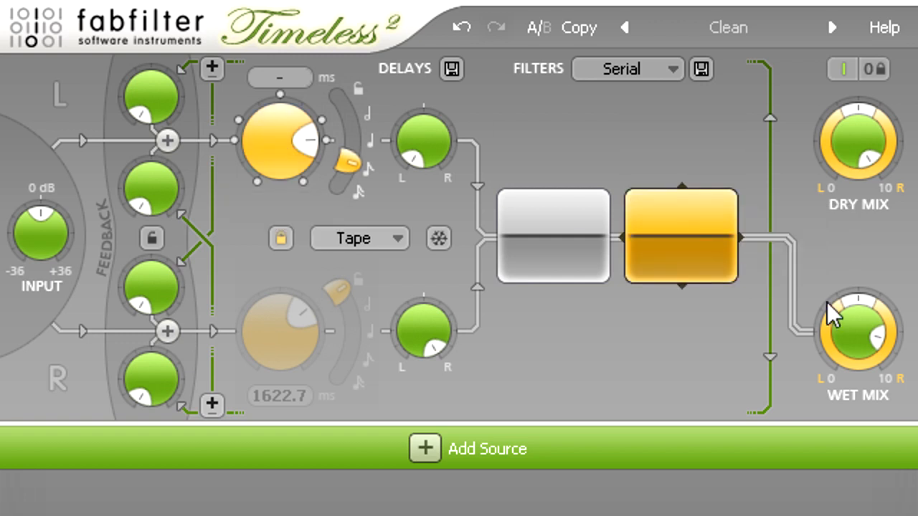
drag(857, 334, 857, 351)
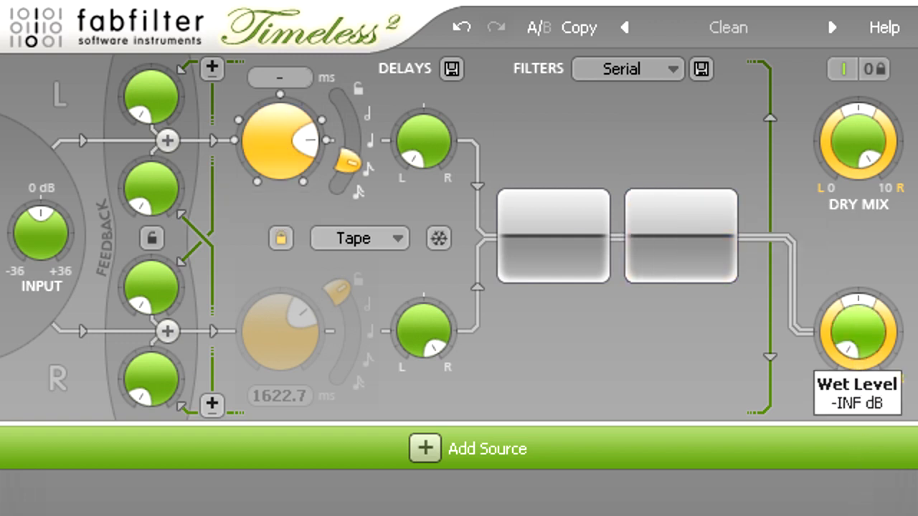
drag(857, 332, 868, 316)
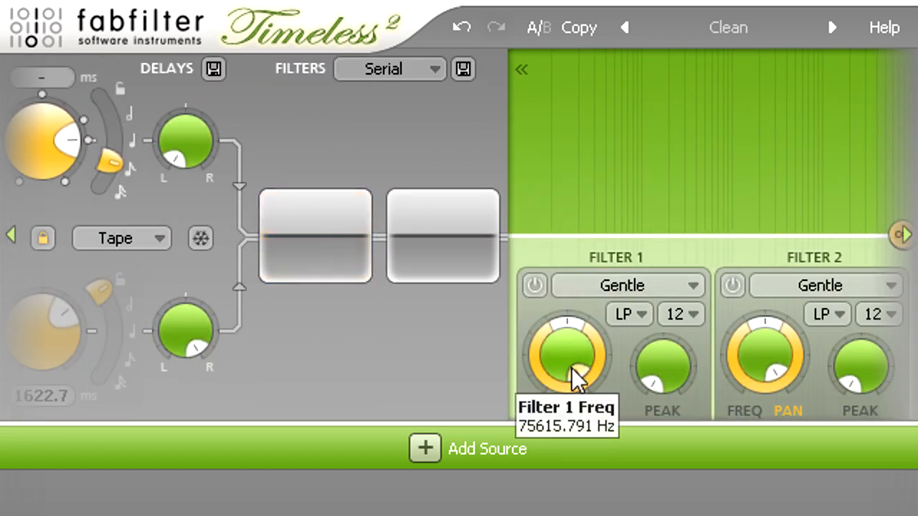
Step: Set Filter 1 to band-pass at about 123.8 Hz with Tube style
click(628, 314)
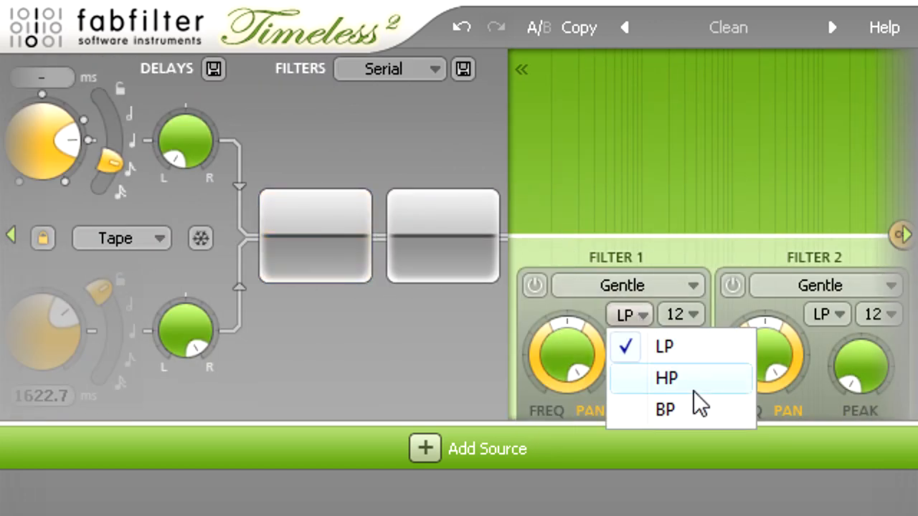
click(664, 409)
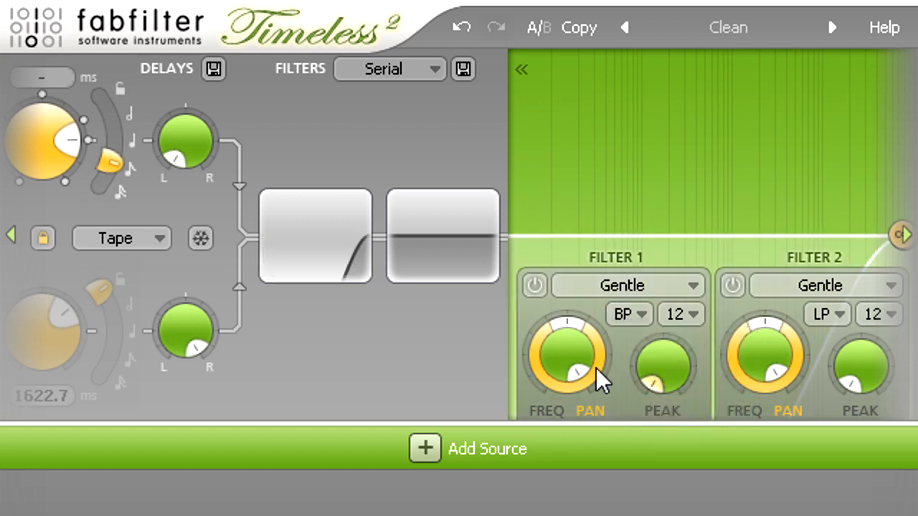
drag(570, 352, 566, 344)
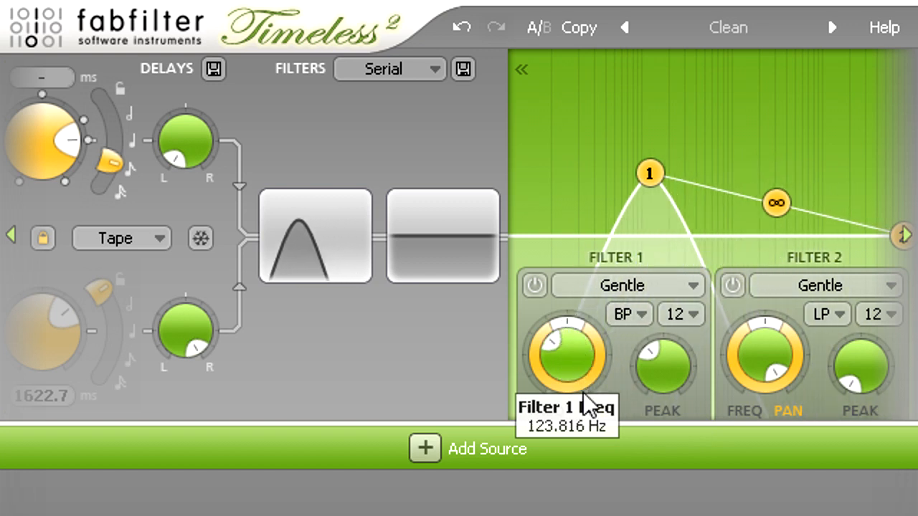
click(628, 285)
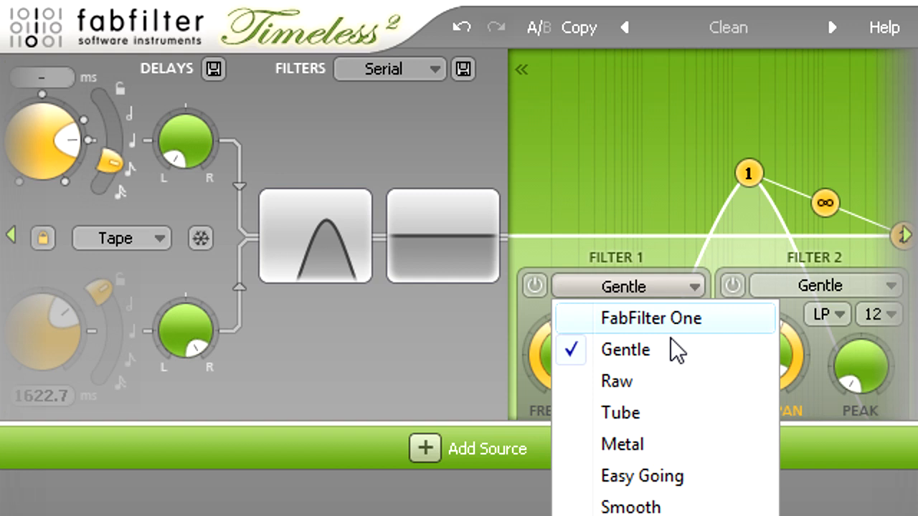
click(620, 412)
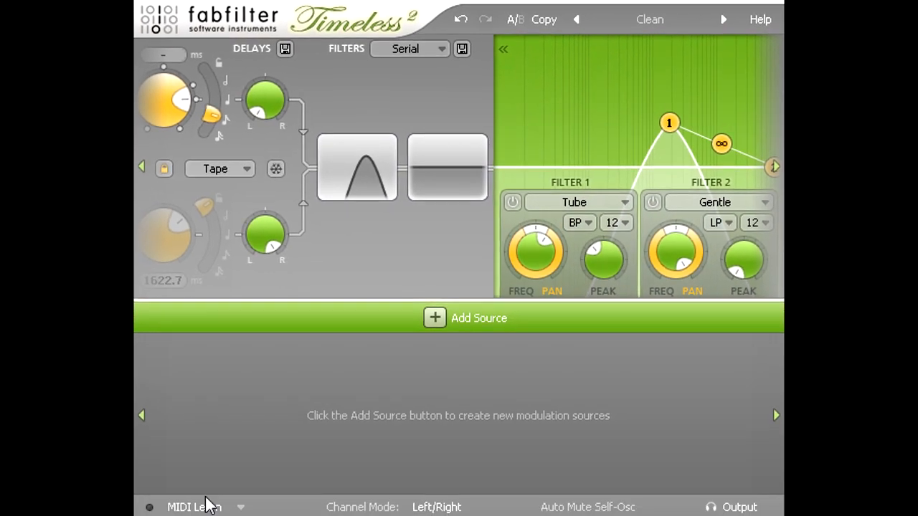
Step: Switch on MIDI Learn from the bottom bar
click(194, 508)
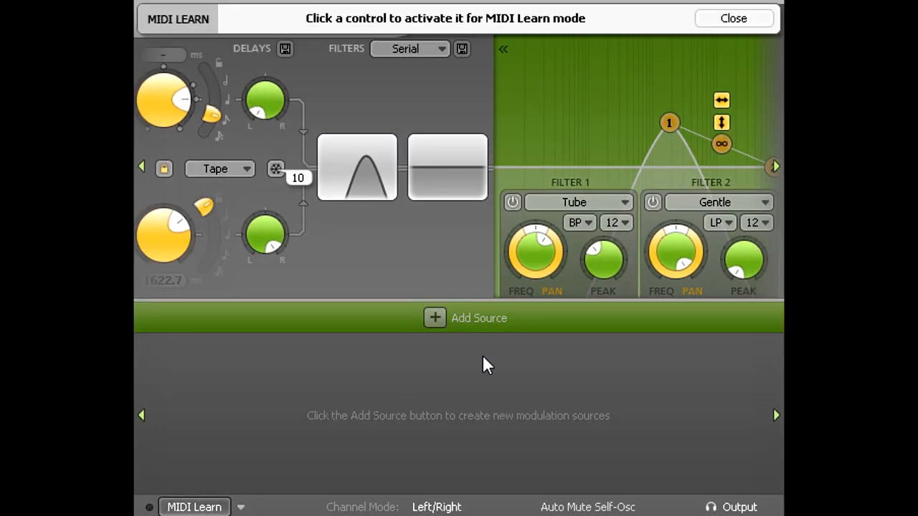
click(534, 255)
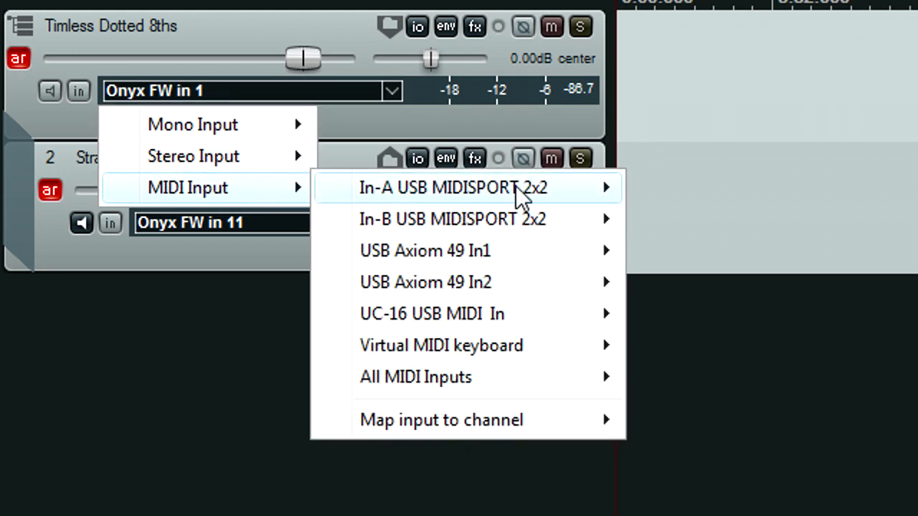
Step: Route In-A USB MIDISPORT 2x2, all channels, into the Timless Dotted 8ths track
click(452, 187)
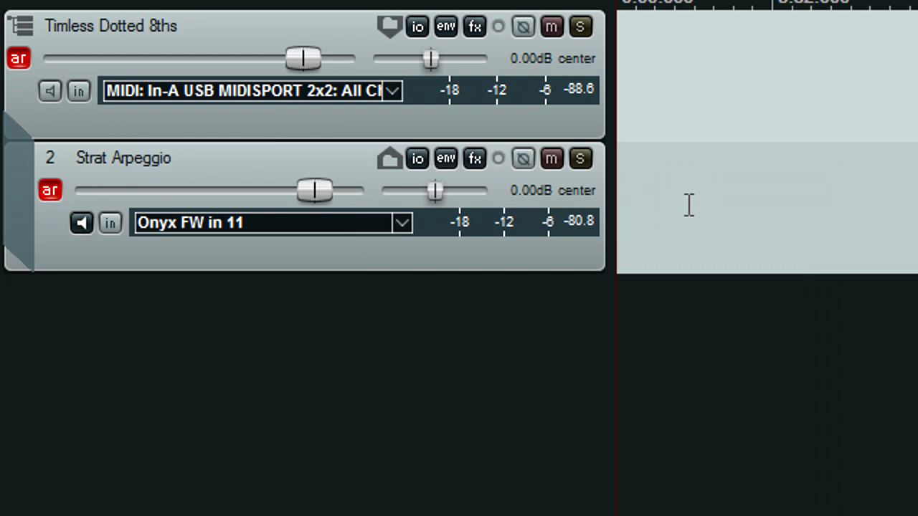
click(49, 90)
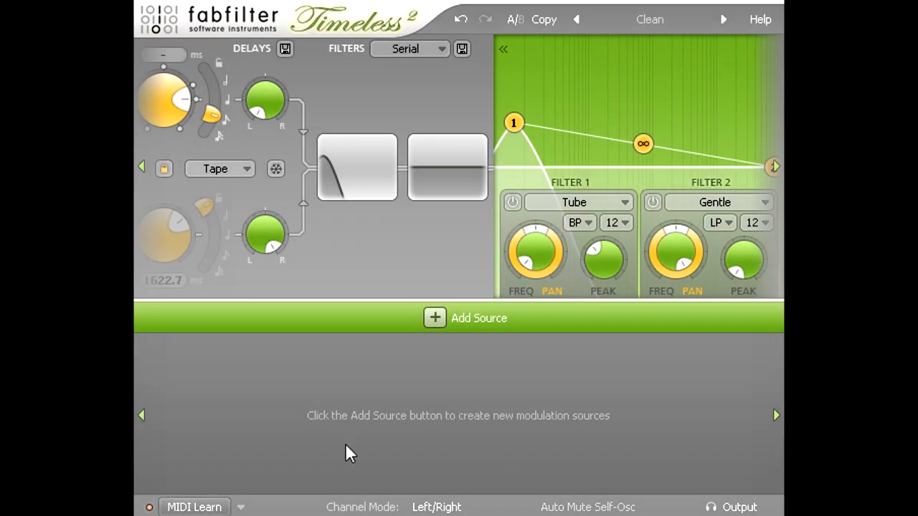
Step: Add a MIDI modulation source set to controller 4
click(434, 318)
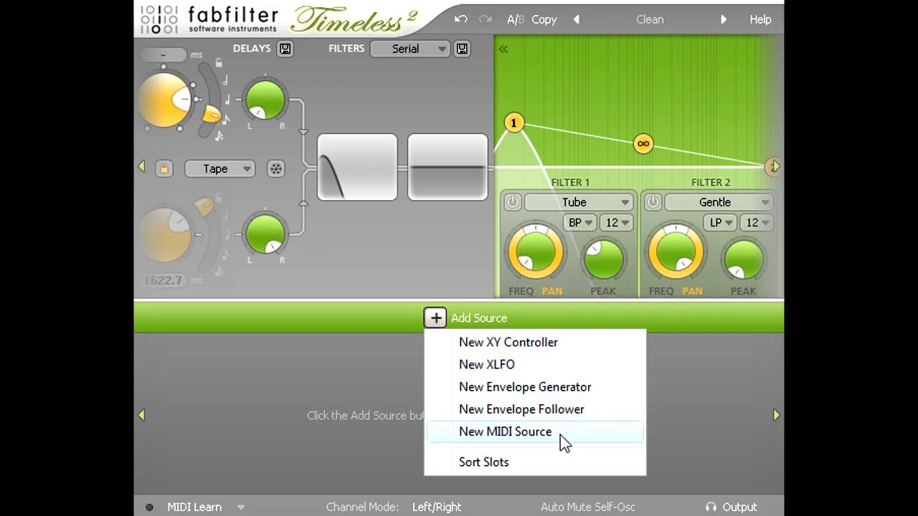
click(505, 432)
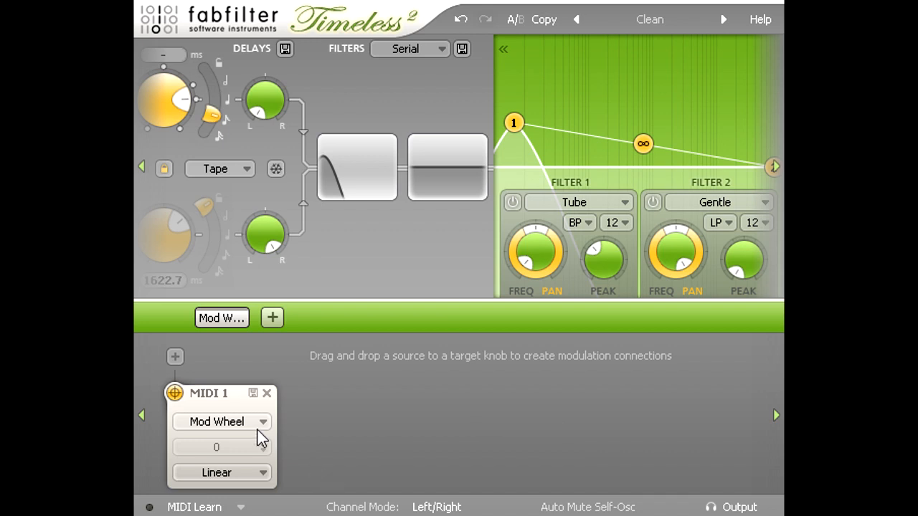
click(221, 421)
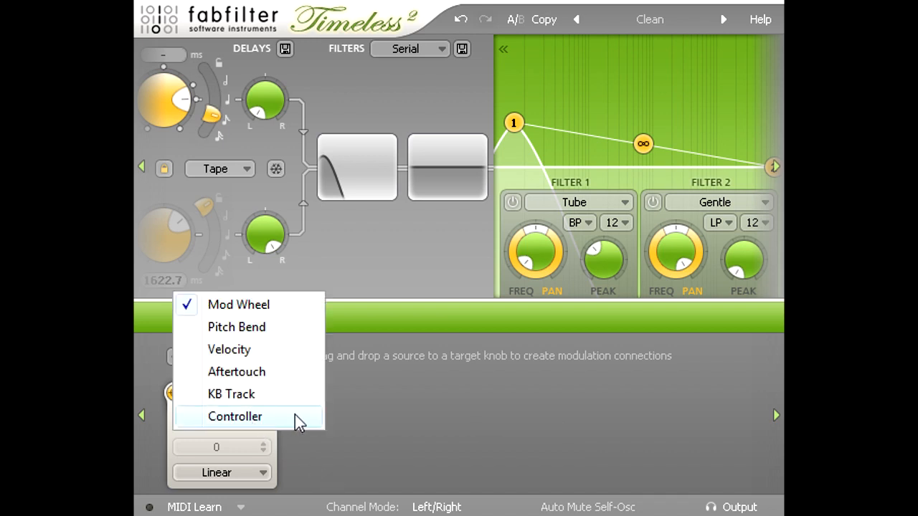
click(234, 417)
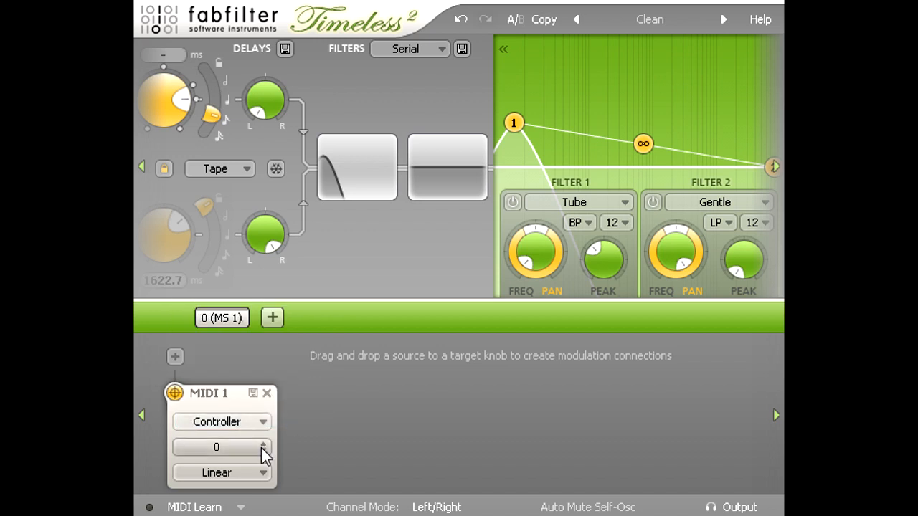
click(263, 443)
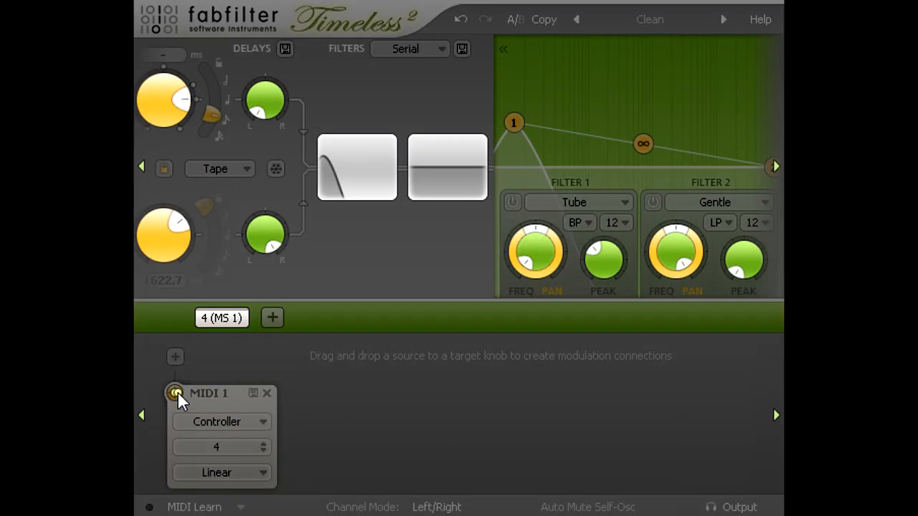
Step: Link controller 4 to Filter 1 FREQ and raise the frequency
drag(174, 393, 536, 251)
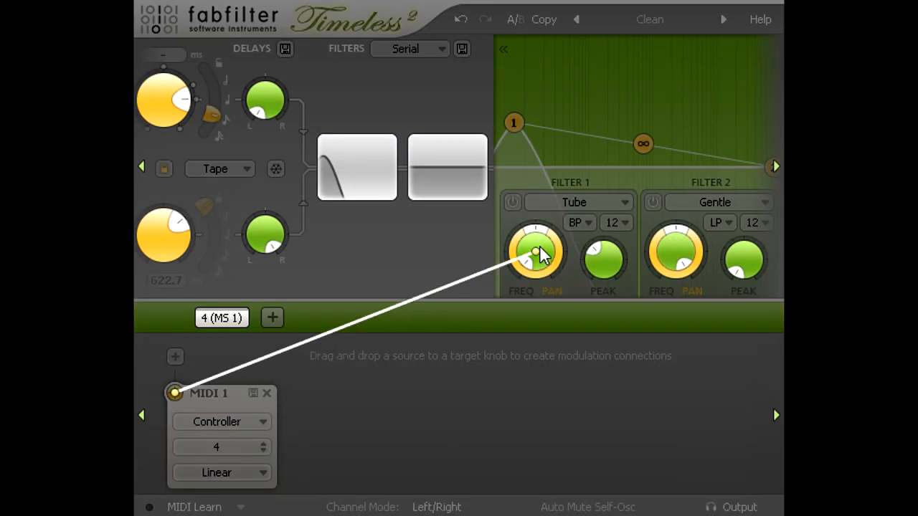
drag(174, 393, 536, 251)
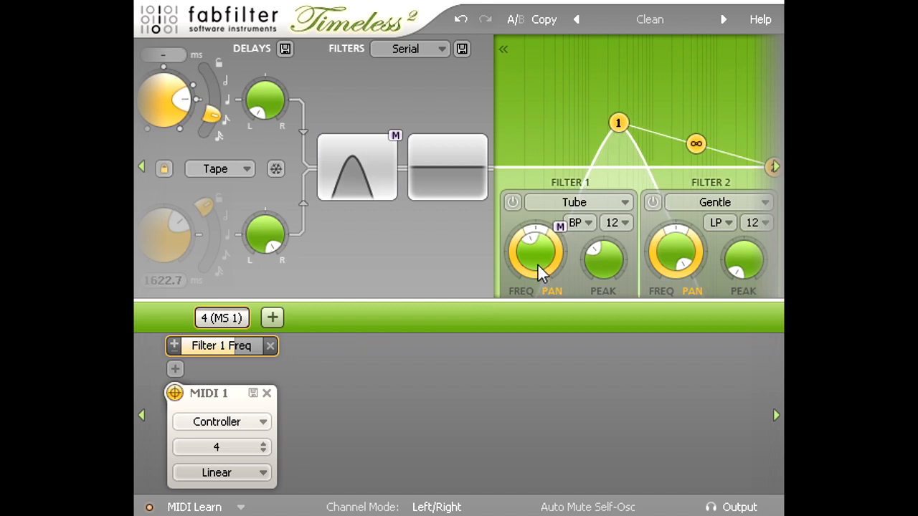
mouse_move(538, 269)
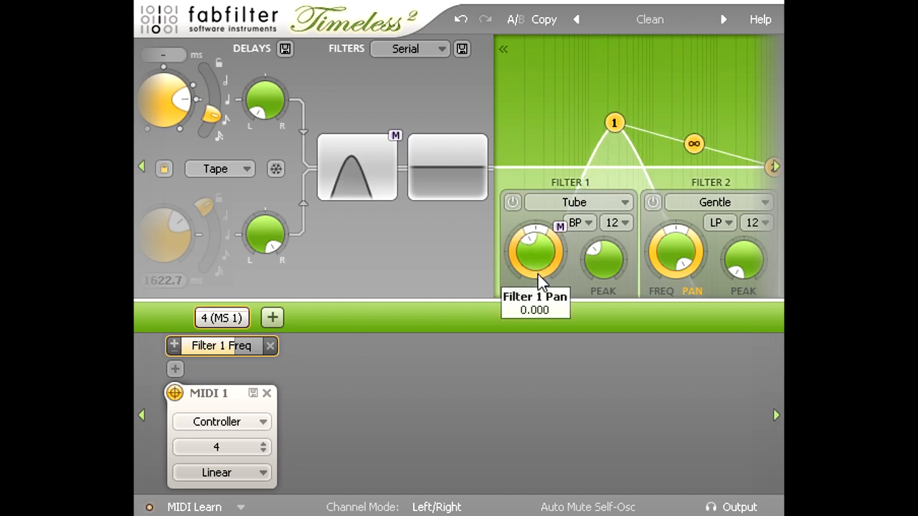
mouse_move(222, 345)
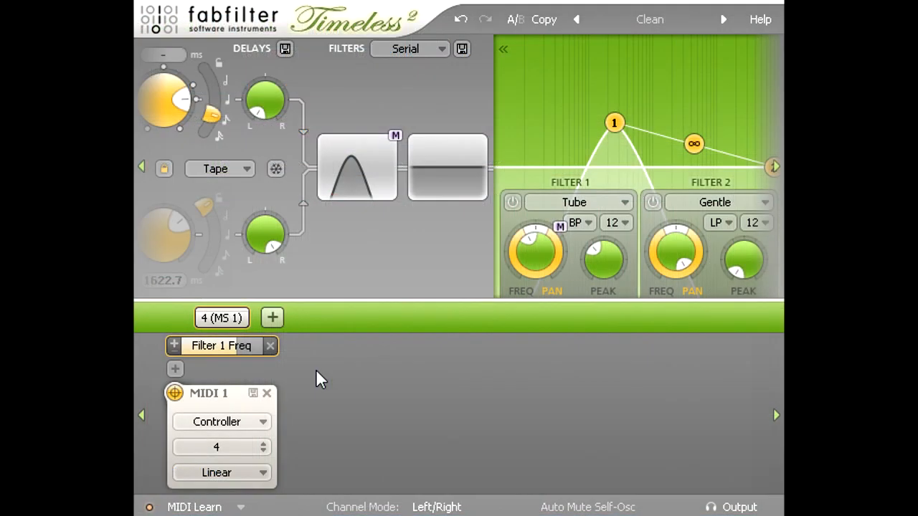
Step: Add envelope follower EF 1 and link it to Filter 1 PEAK
click(272, 318)
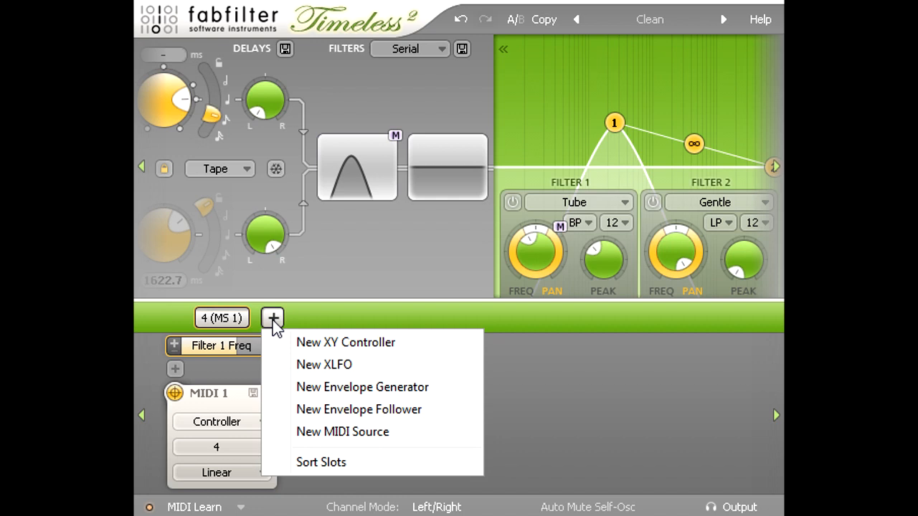
mouse_move(416, 416)
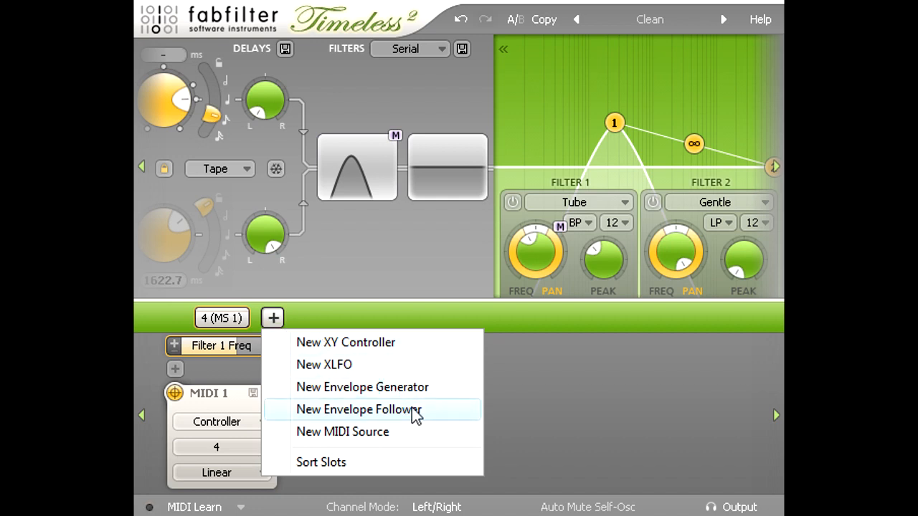
click(358, 409)
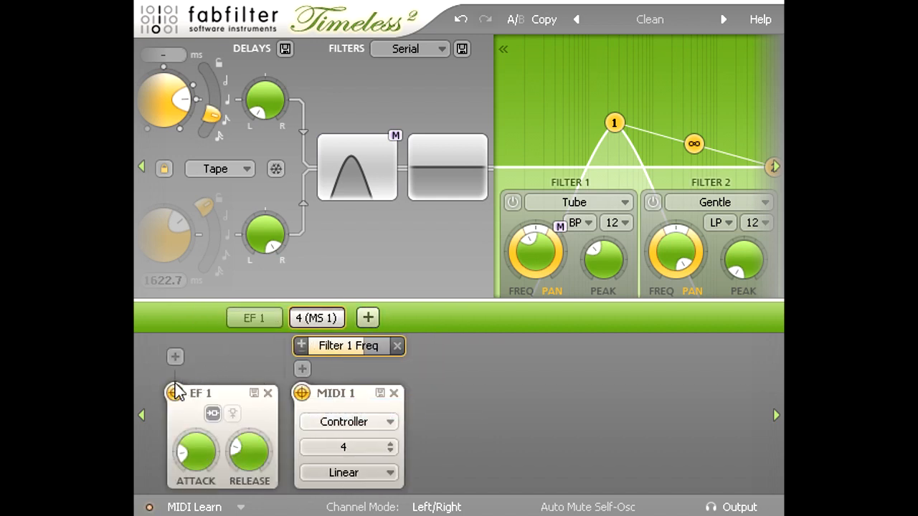
drag(176, 393, 606, 262)
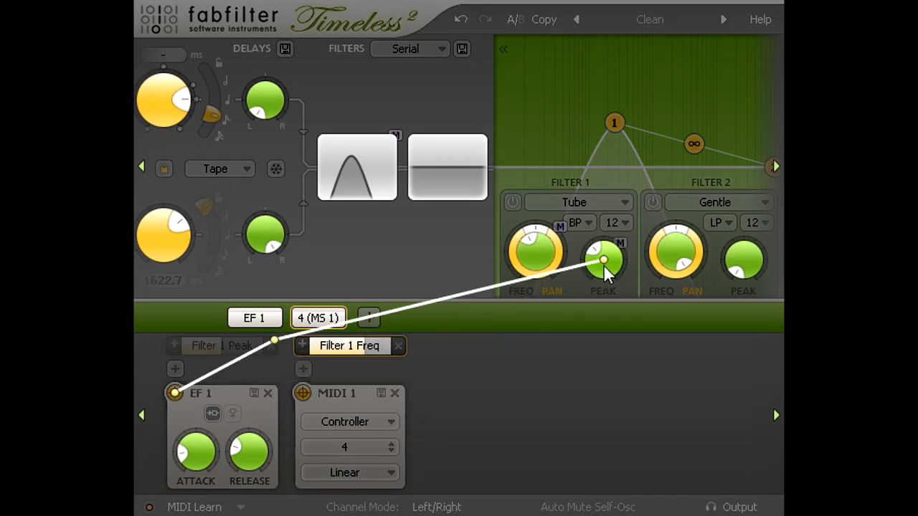
click(222, 345)
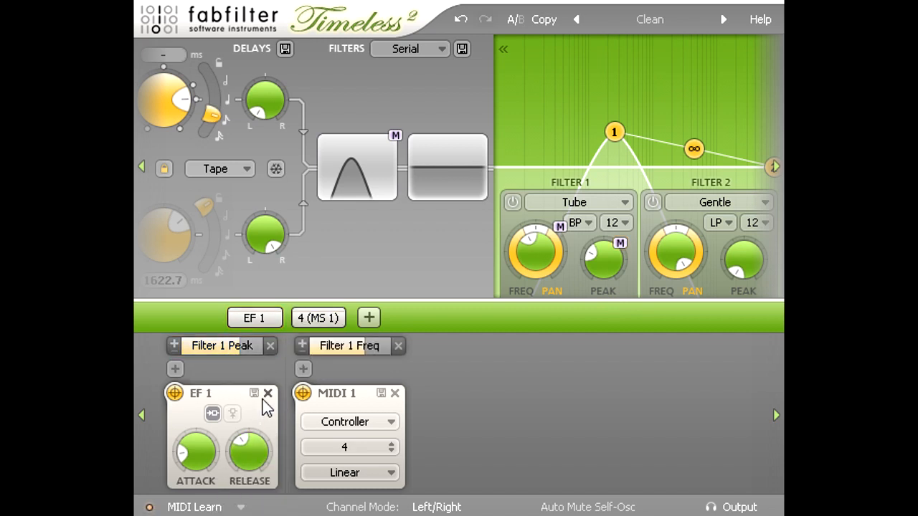
mouse_move(251, 373)
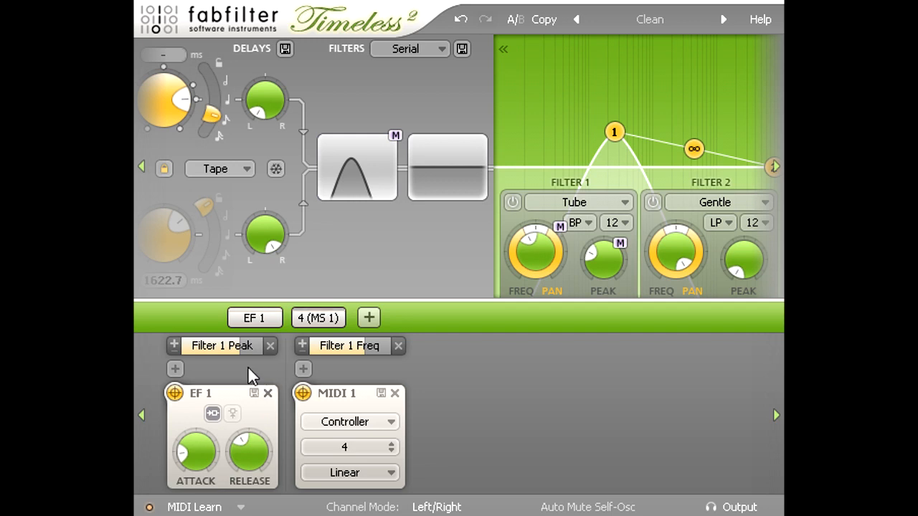
mouse_move(249, 371)
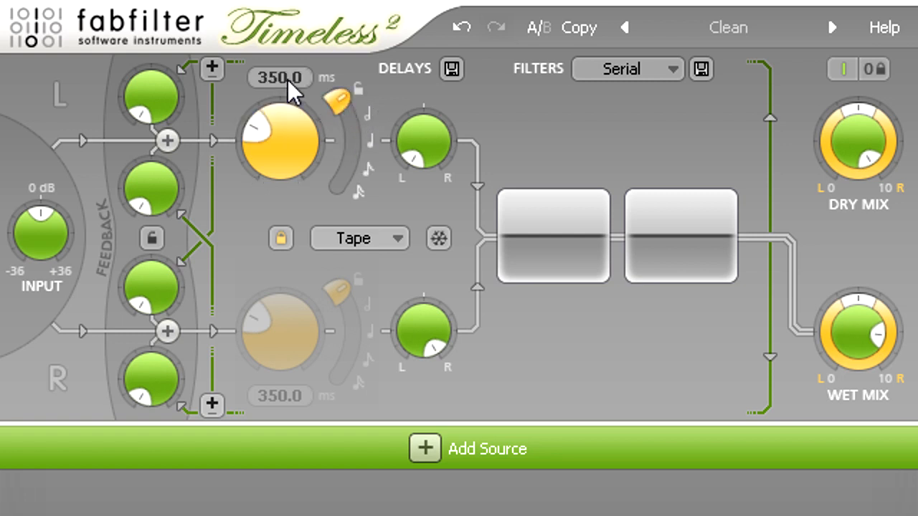
Step: Adjust the left delay time from 350 ms to 366 ms
click(280, 77)
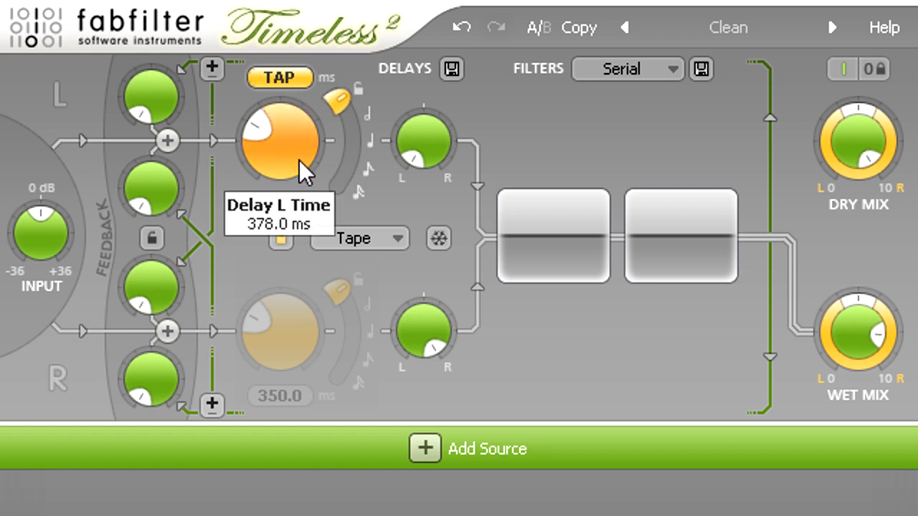
double_click(279, 224)
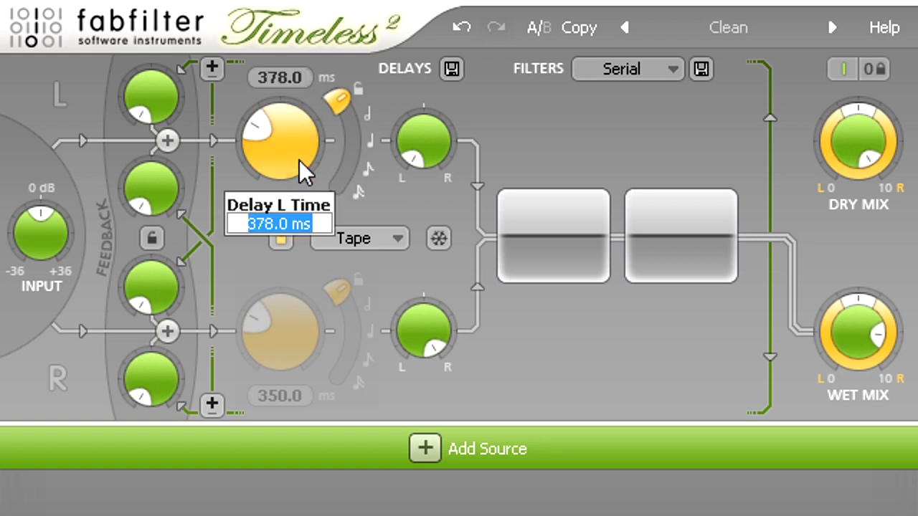
drag(280, 139, 294, 158)
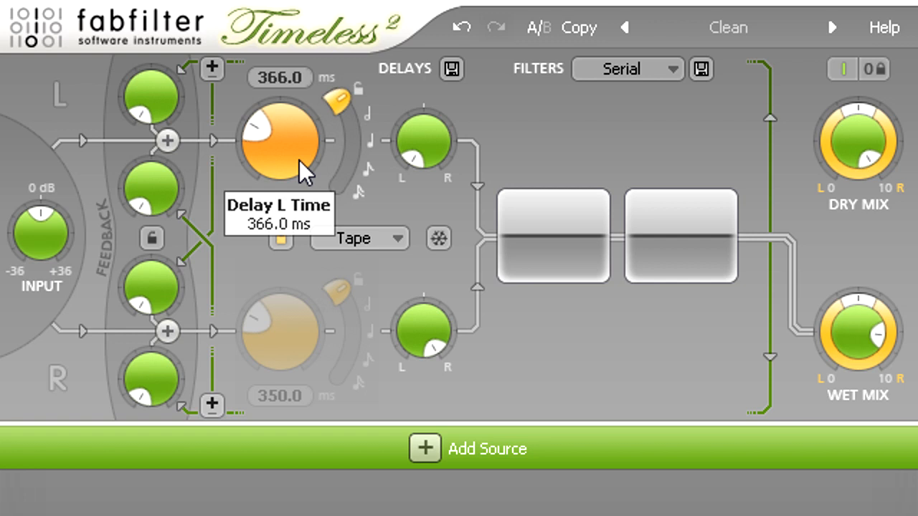
mouse_move(297, 154)
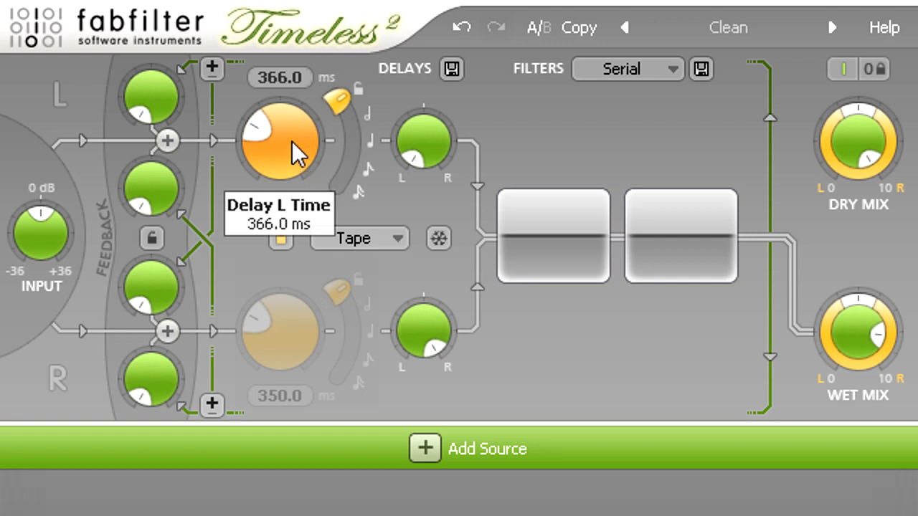
mouse_move(298, 140)
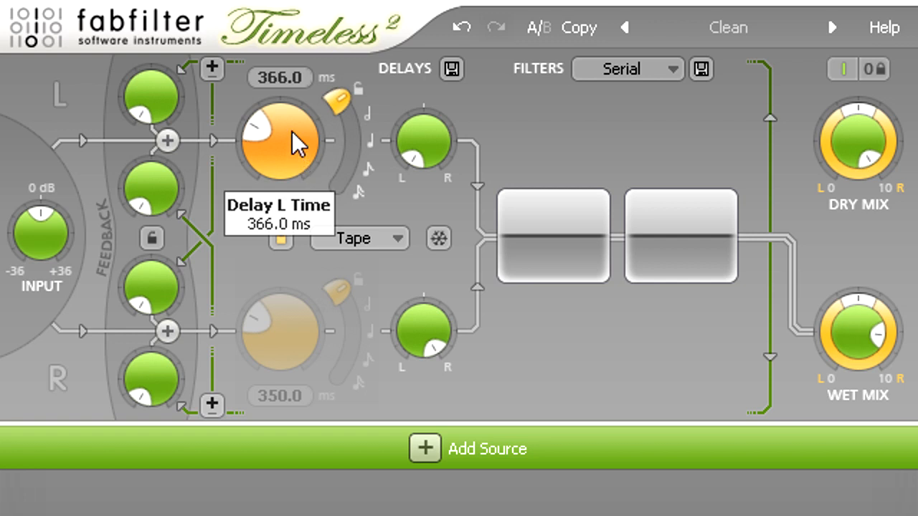
Step: Drag Delay L Time down past 100 ms and 51.6 ms to 14.6 ms
drag(294, 140, 294, 233)
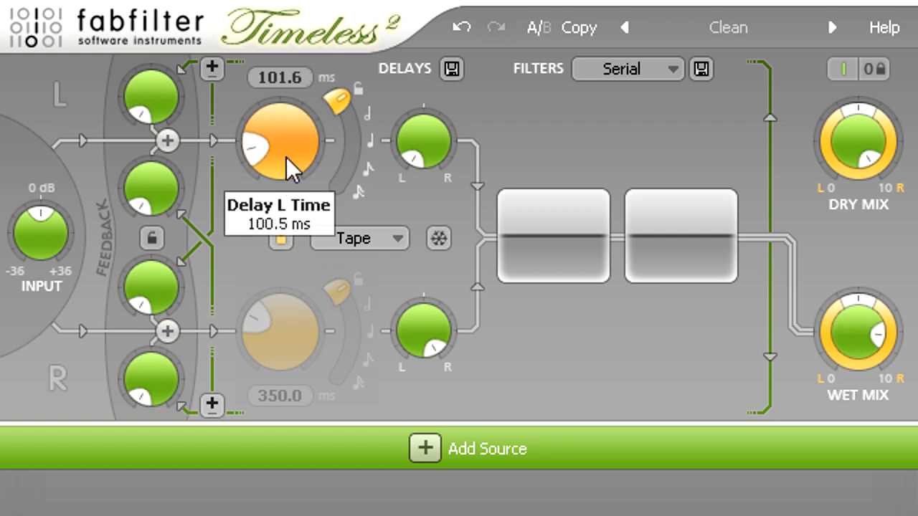
drag(287, 165, 287, 151)
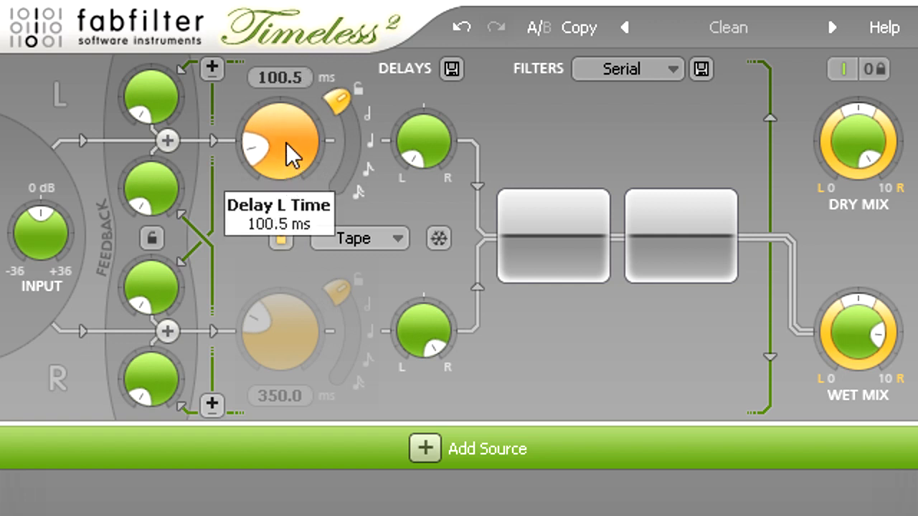
drag(280, 144, 287, 175)
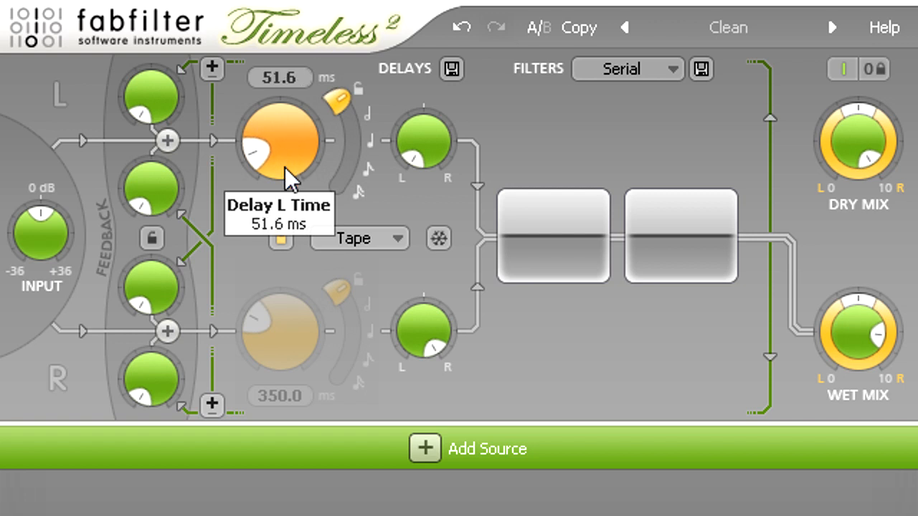
drag(286, 172, 287, 208)
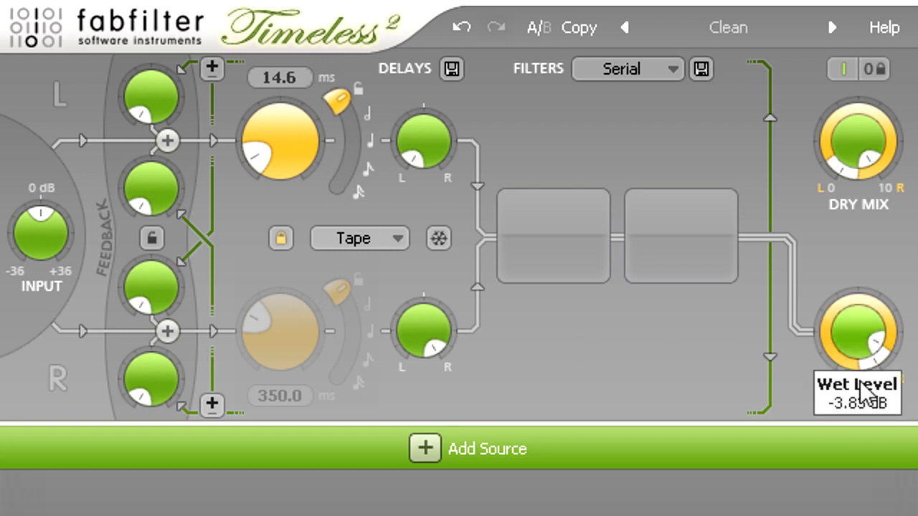
drag(859, 332, 858, 373)
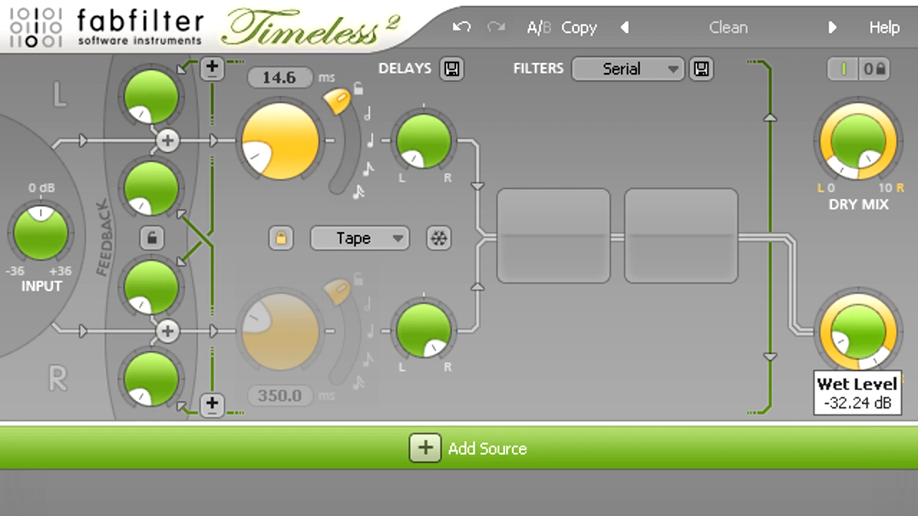
drag(857, 334, 857, 359)
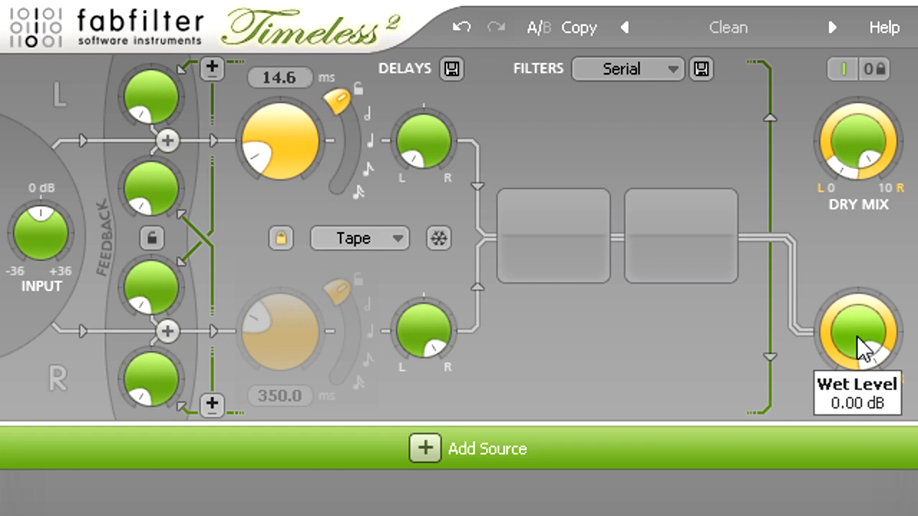
mouse_move(860, 340)
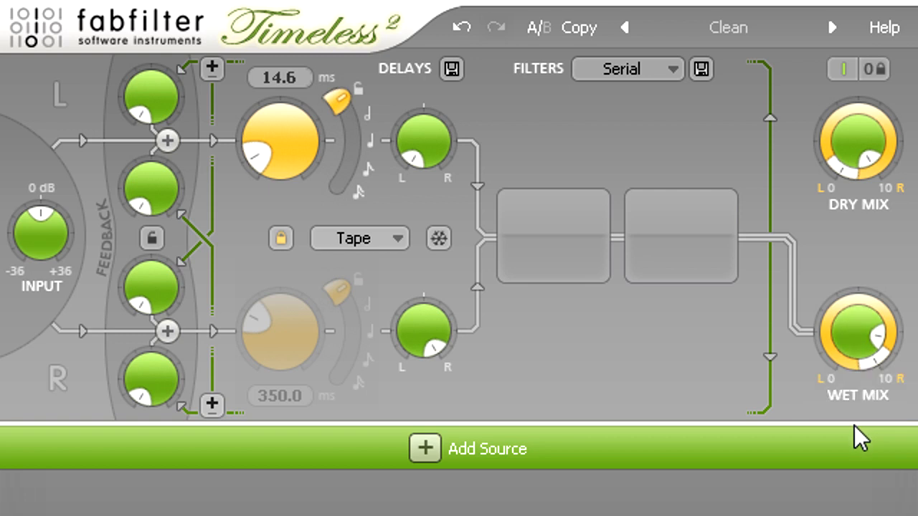
mouse_move(857, 333)
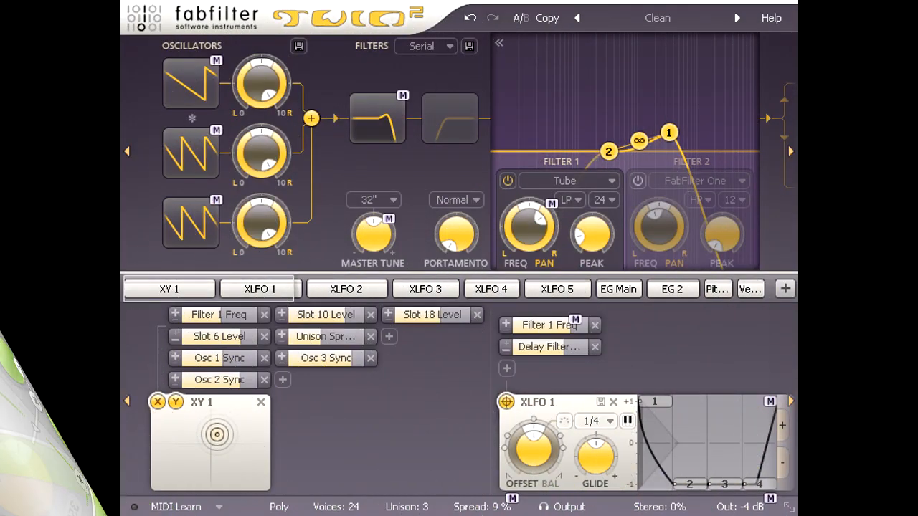
Step: Look at Twin 2's XY 1 and XLFO 1 modulation panels and their targets
drag(217, 435, 196, 436)
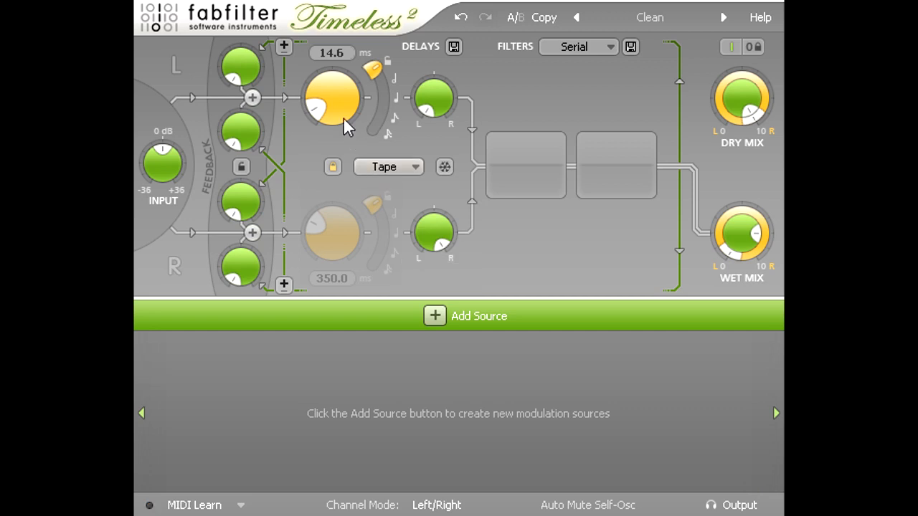
Step: Raise Timeless 2's left delay time from 14.6 ms to 18.9 ms
drag(344, 126, 337, 94)
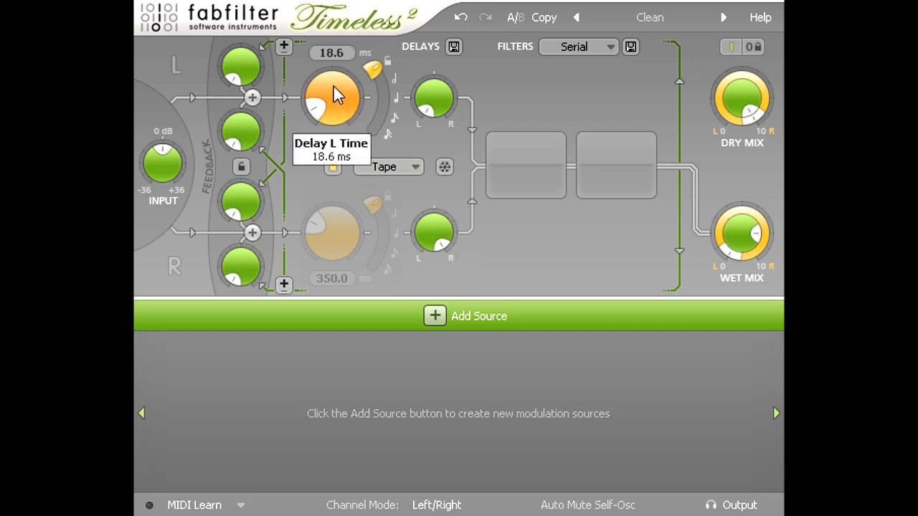
drag(332, 96, 334, 93)
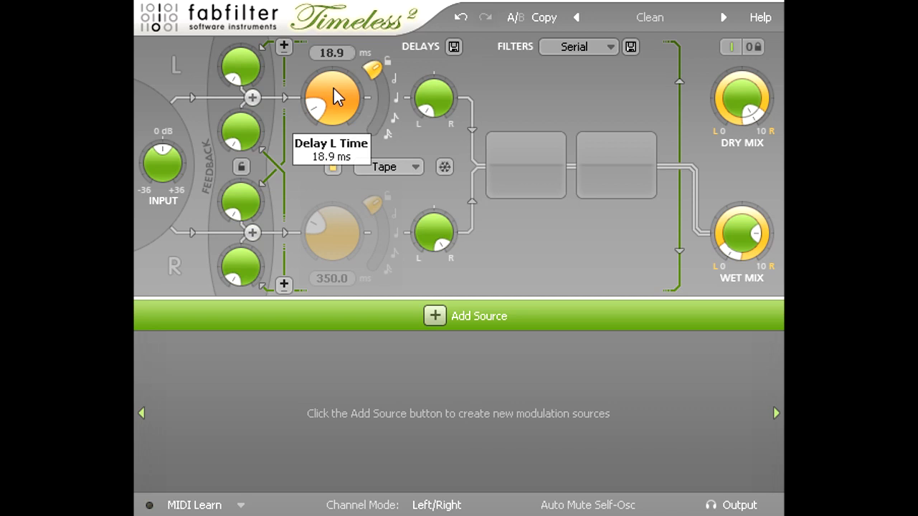
click(149, 504)
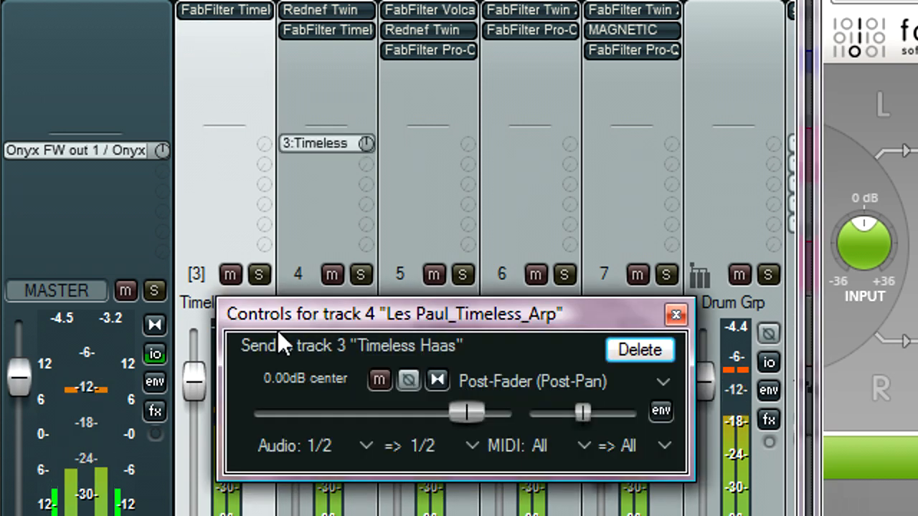
Step: Show track 4's 0 dB post-fader send to track 3 'Timeless Haas' in the mixer
click(675, 315)
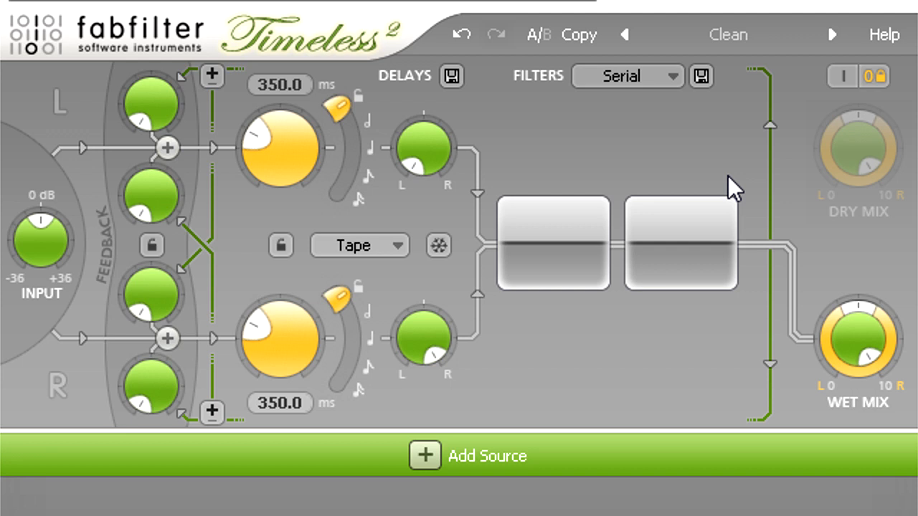
mouse_move(323, 230)
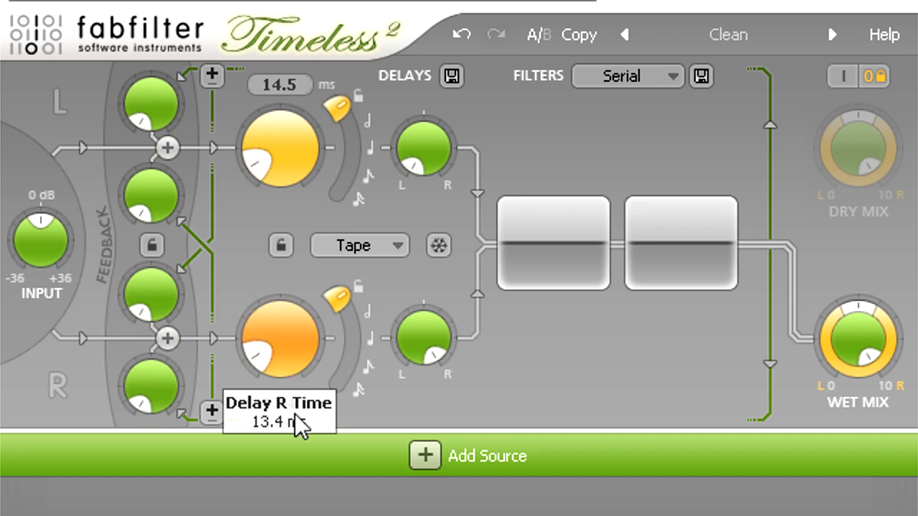
Step: Shorten the right delay to 12.0 ms and pan the left delay away from it
drag(301, 426, 301, 441)
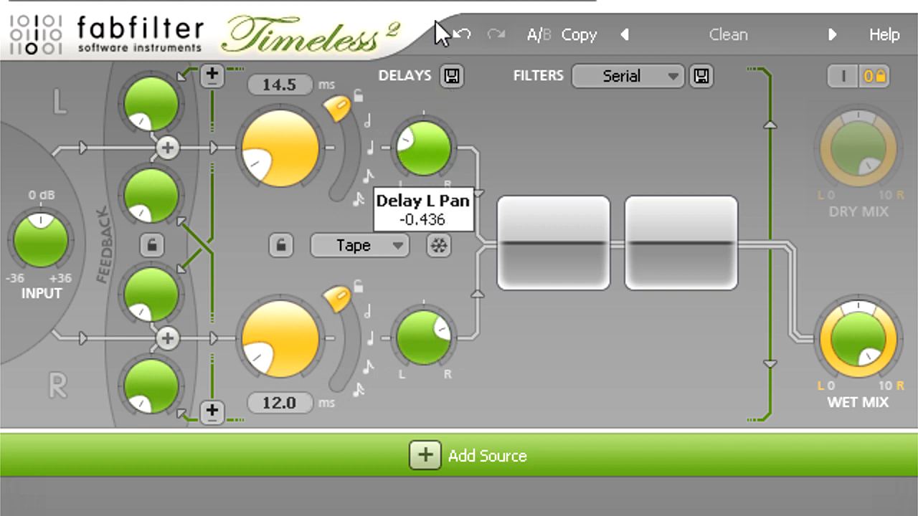
drag(423, 147, 427, 129)
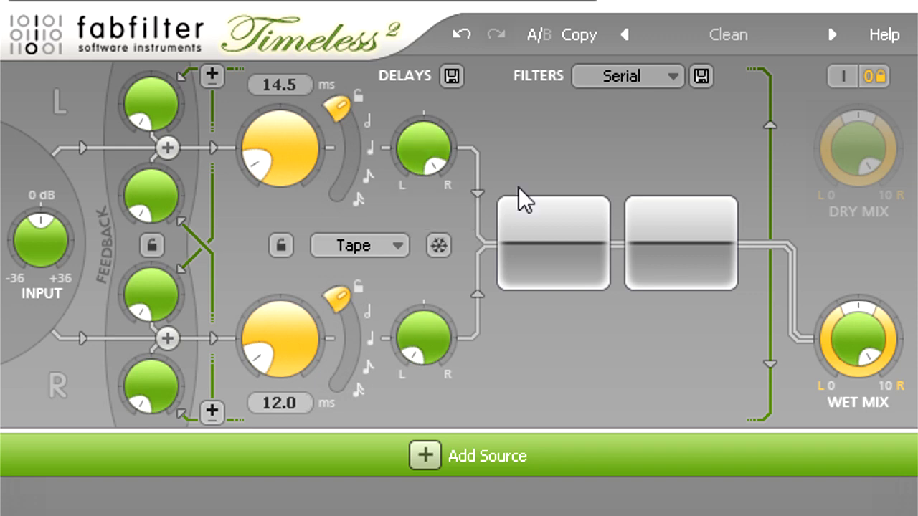
mouse_move(433, 409)
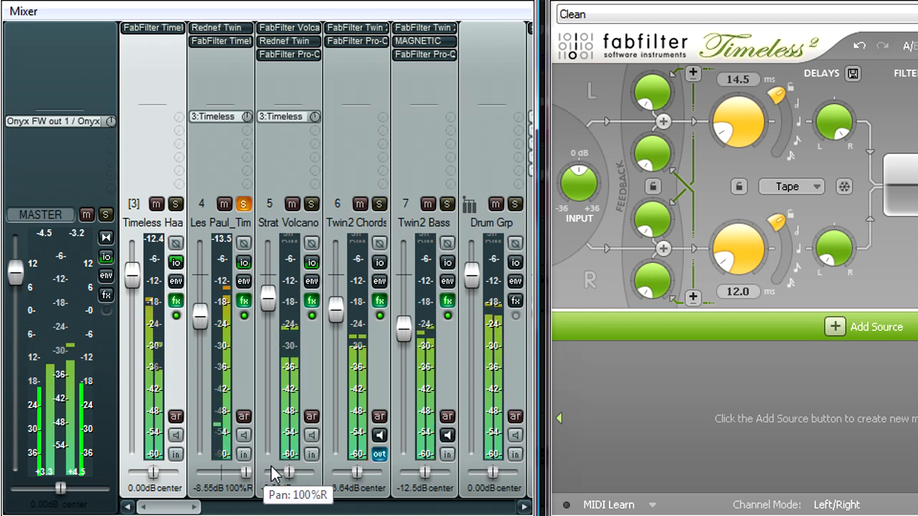
Step: Pan track 4 to 45% right and track 5 to 92% left, soloing both
drag(289, 472, 237, 482)
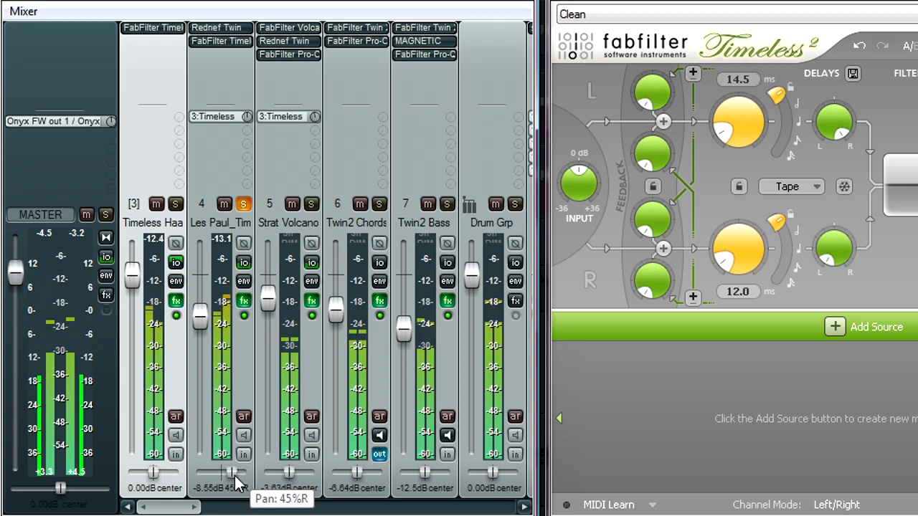
click(311, 204)
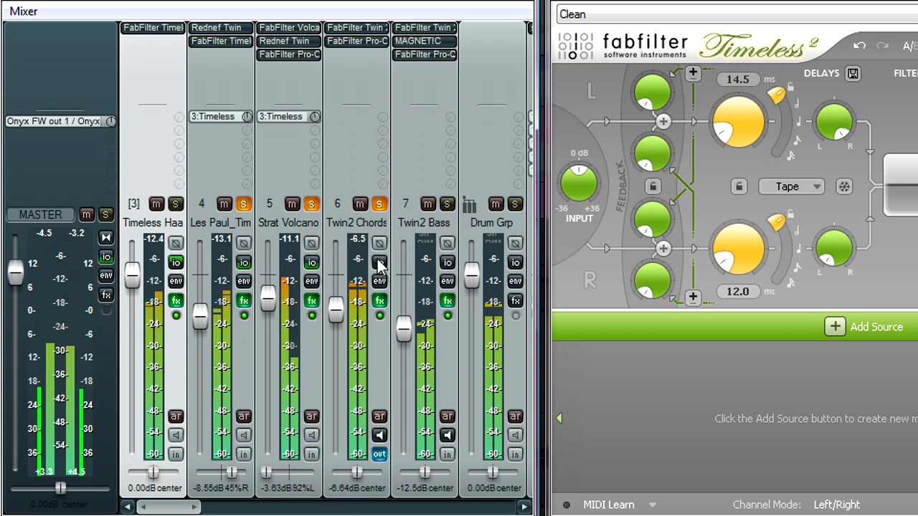
click(379, 262)
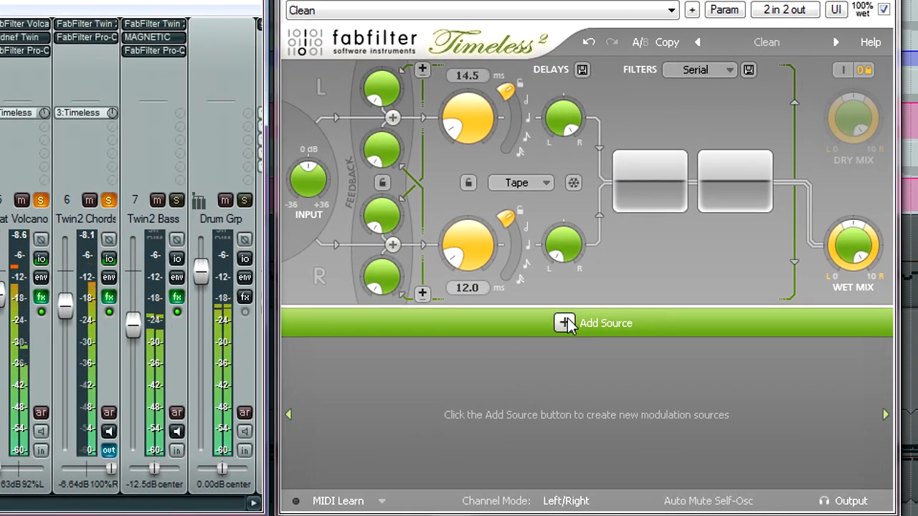
Step: Add an XLFO 1 source and route it to the left delay time
click(564, 322)
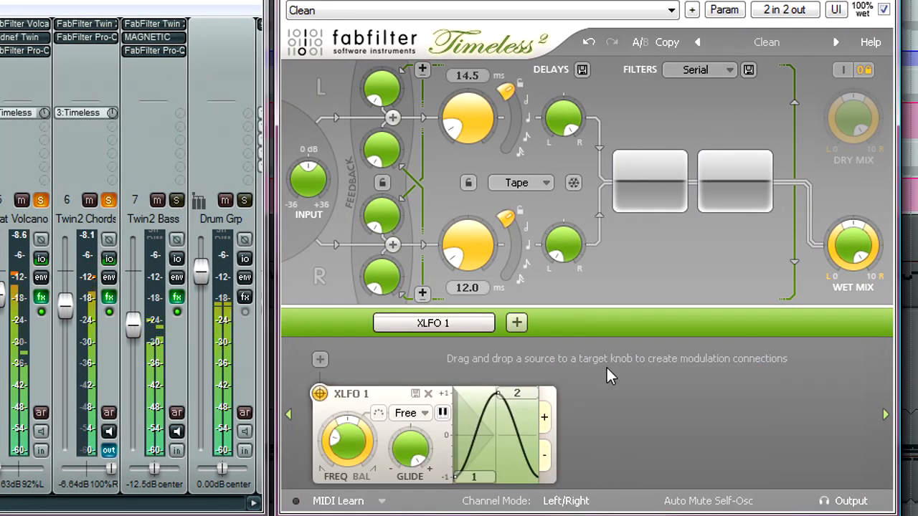
drag(320, 393, 468, 119)
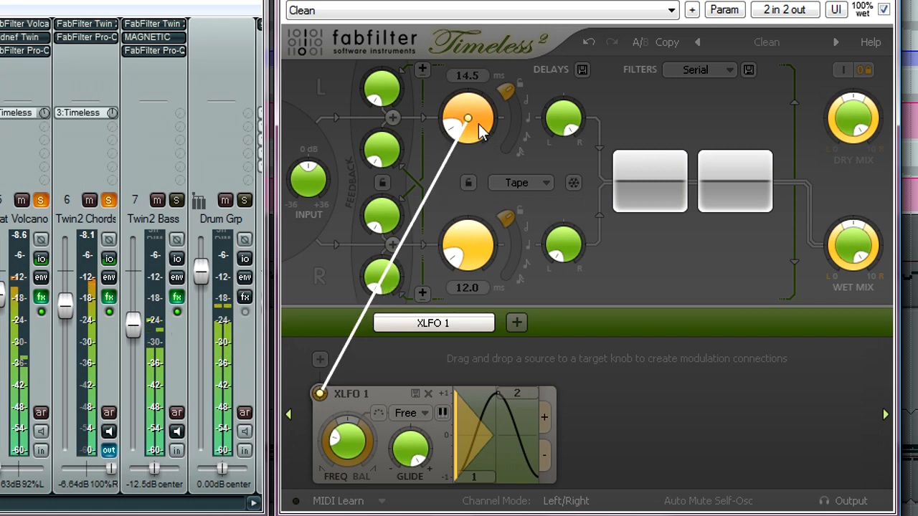
drag(319, 393, 468, 117)
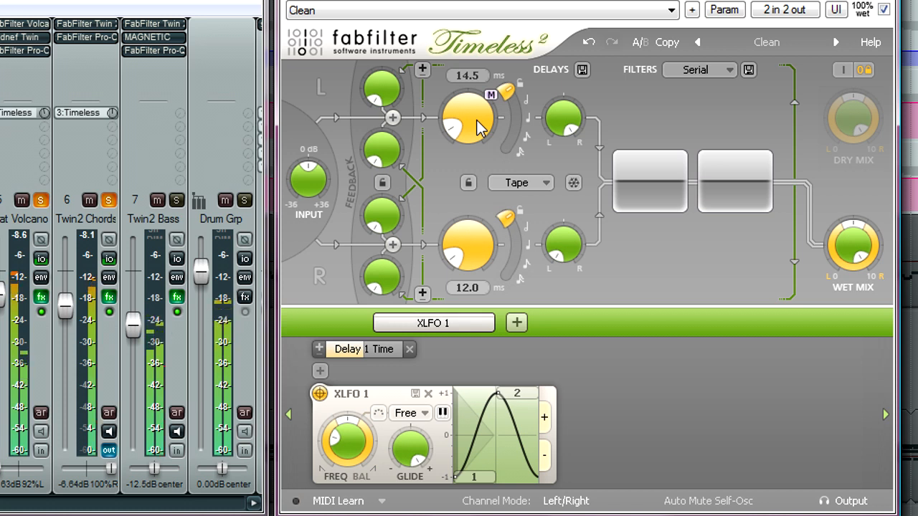
Step: Try the Stretch delay mode, then switch back to Tape
click(520, 182)
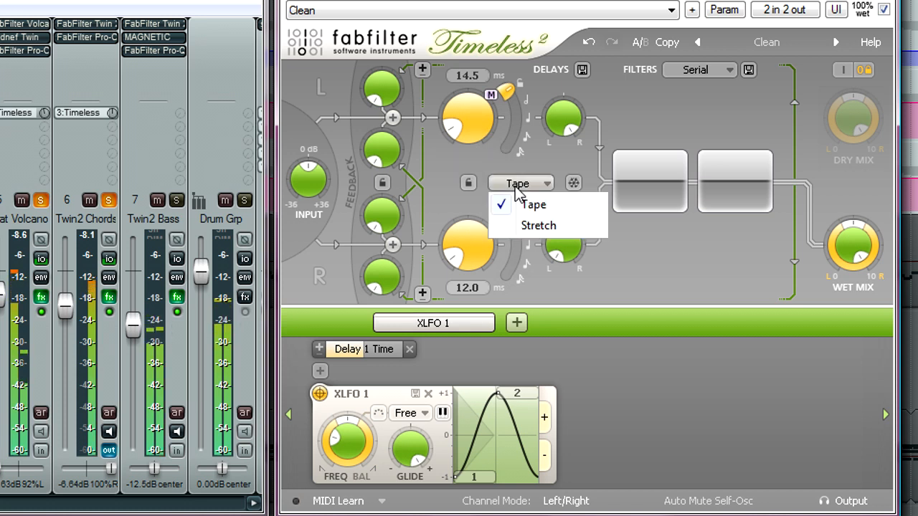
click(538, 225)
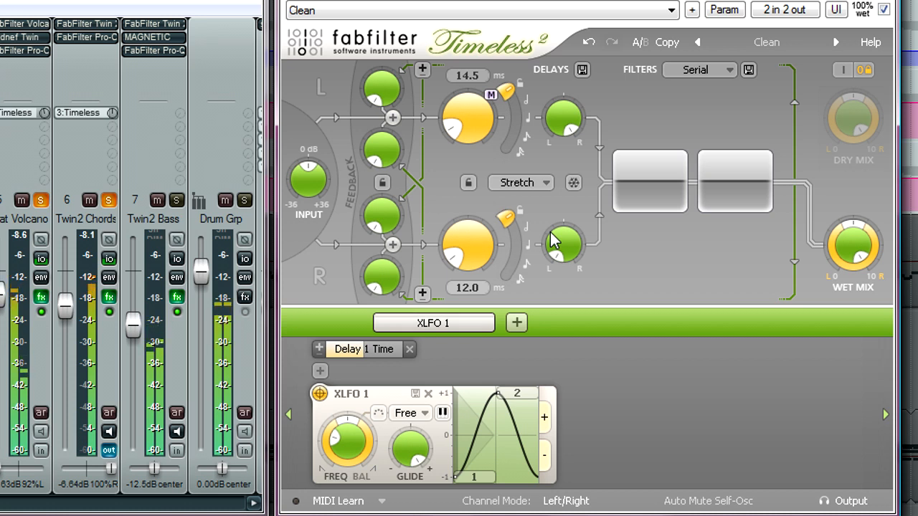
click(519, 183)
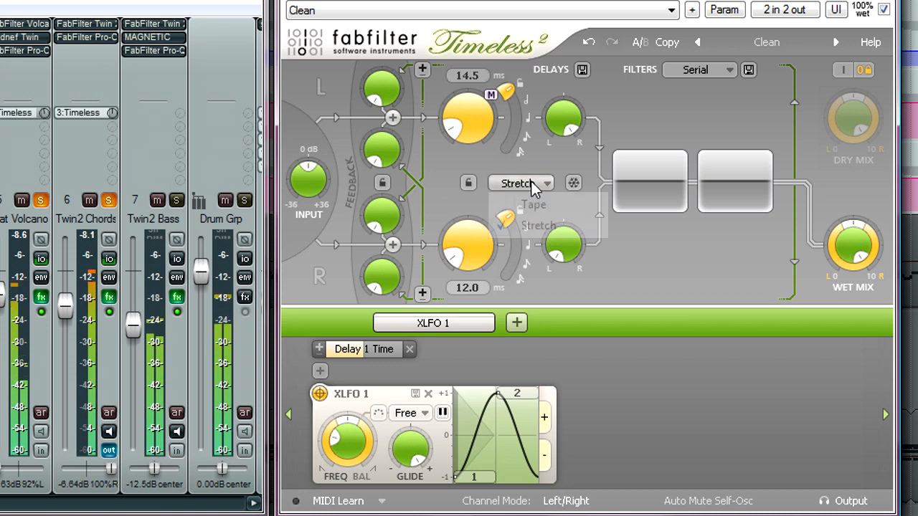
click(532, 204)
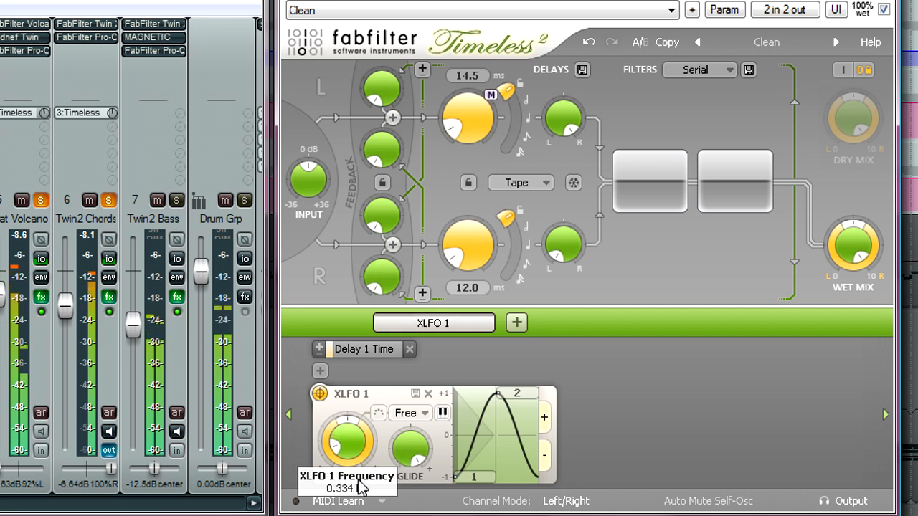
Step: Slow XLFO 1 to 0.334 and route it to the right delay time too
drag(346, 441, 351, 451)
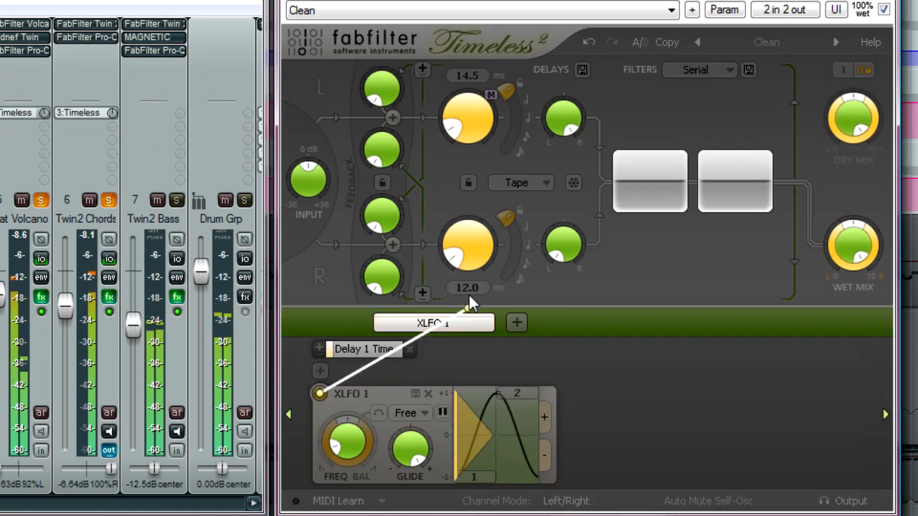
click(428, 349)
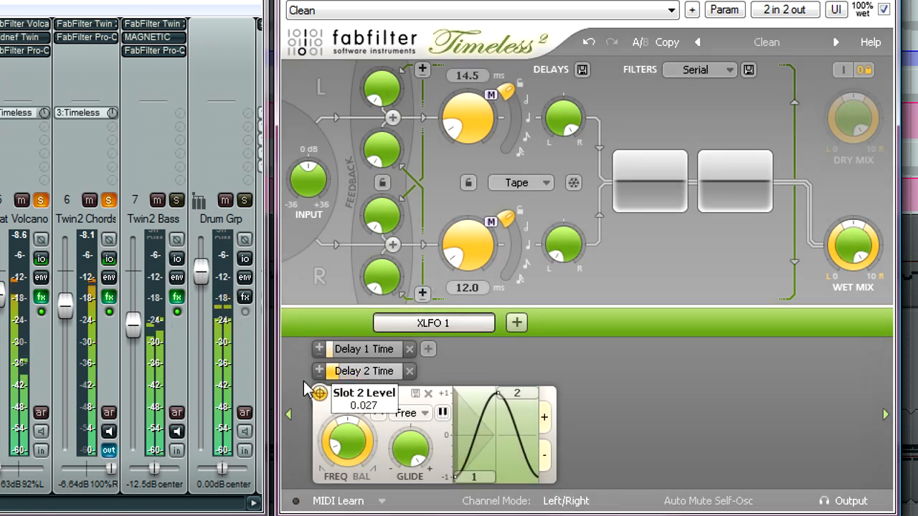
click(290, 414)
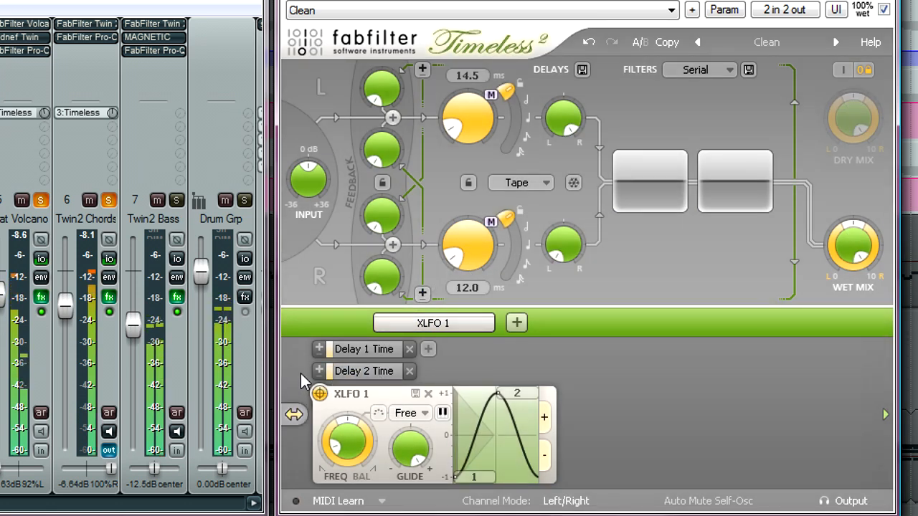